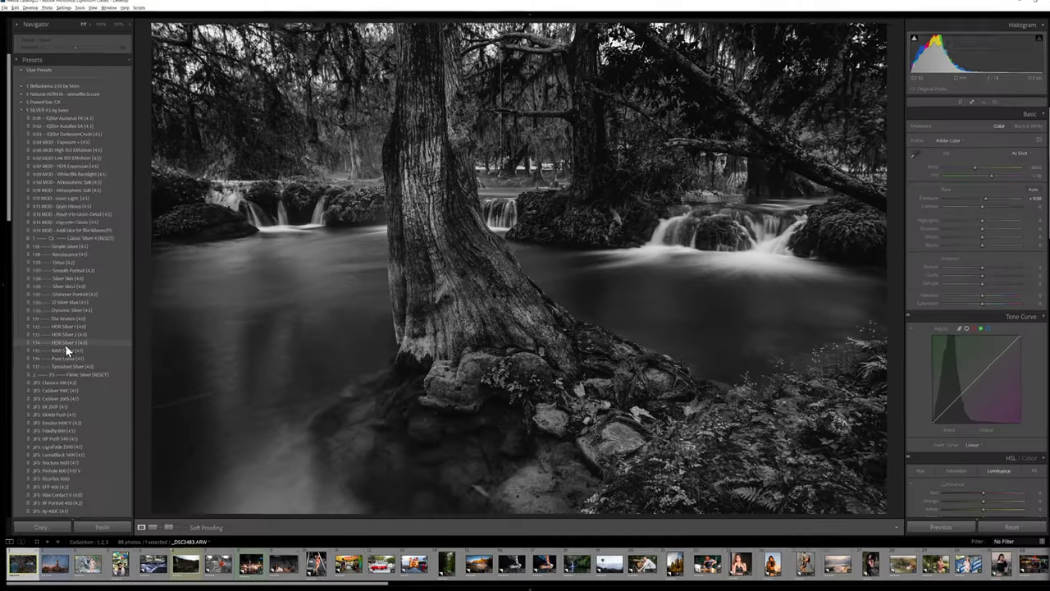
- Apply a black-and-white preset to the waterfall photo and fine-tune its Basic tone sliders
click(69, 343)
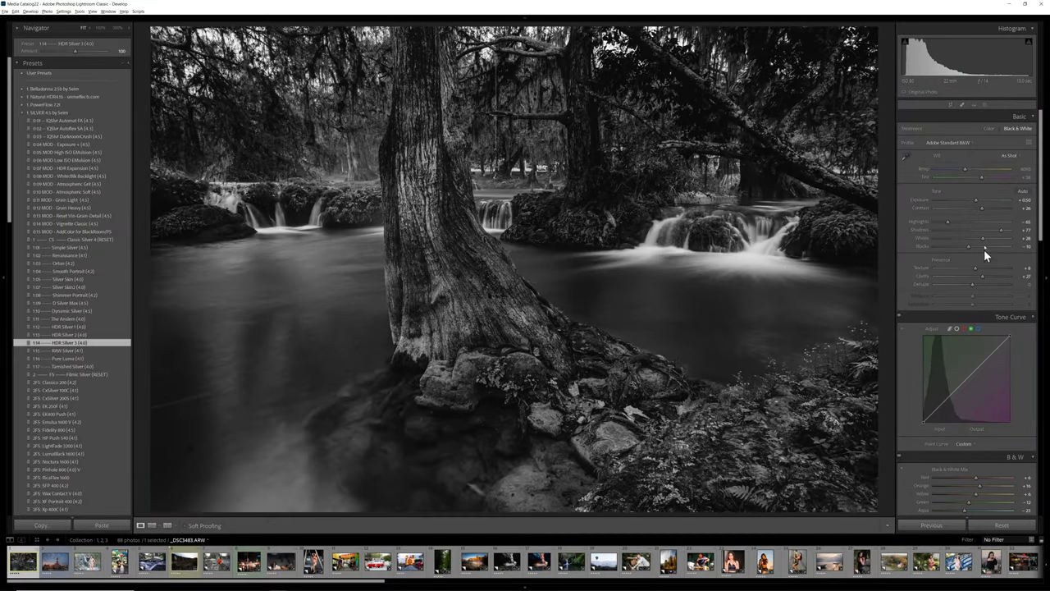
drag(976, 238, 993, 238)
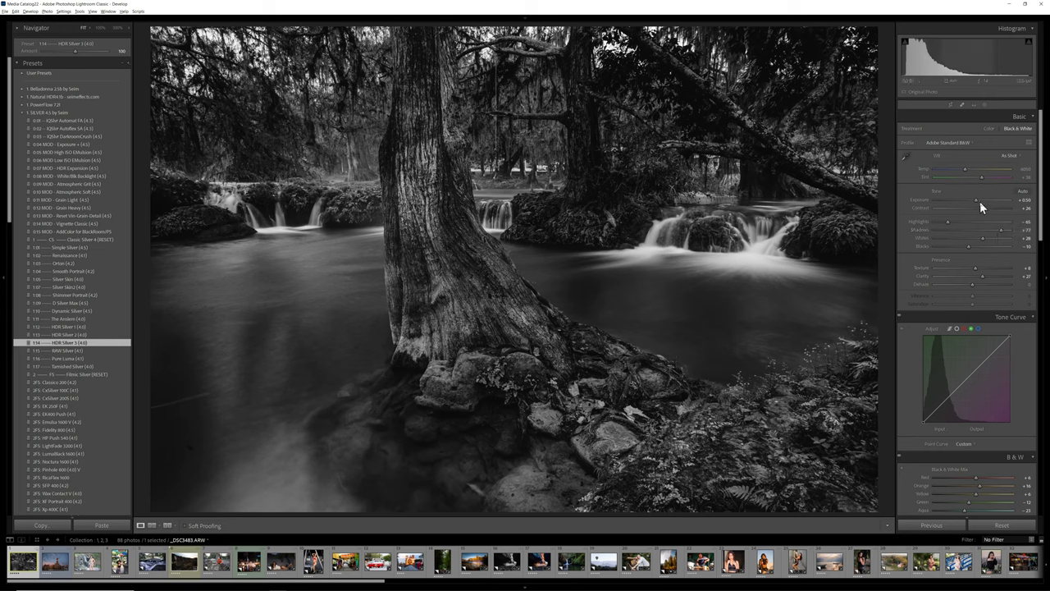
drag(976, 200, 978, 200)
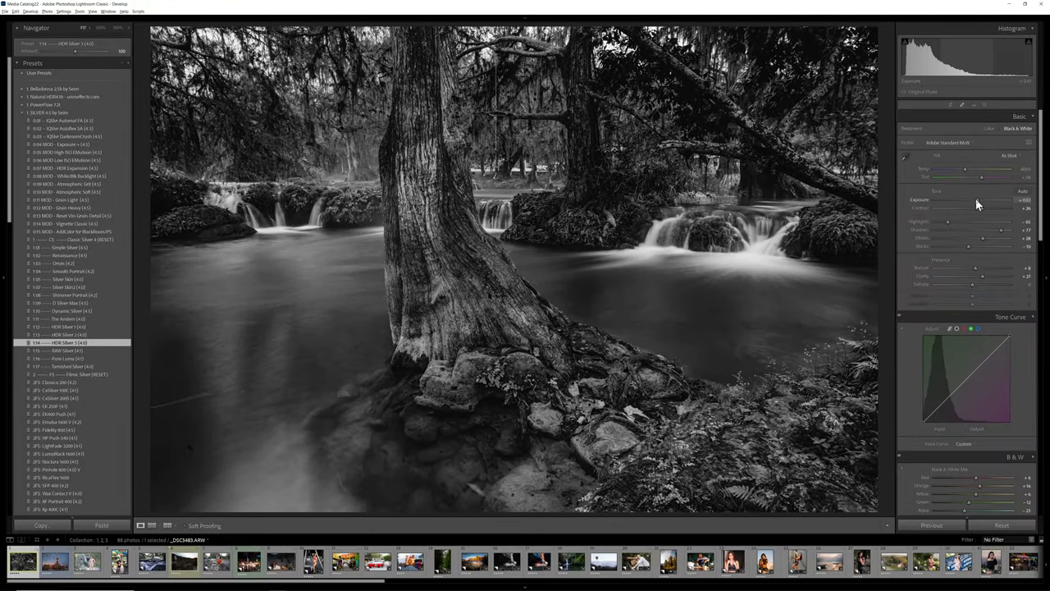
drag(965, 198, 984, 199)
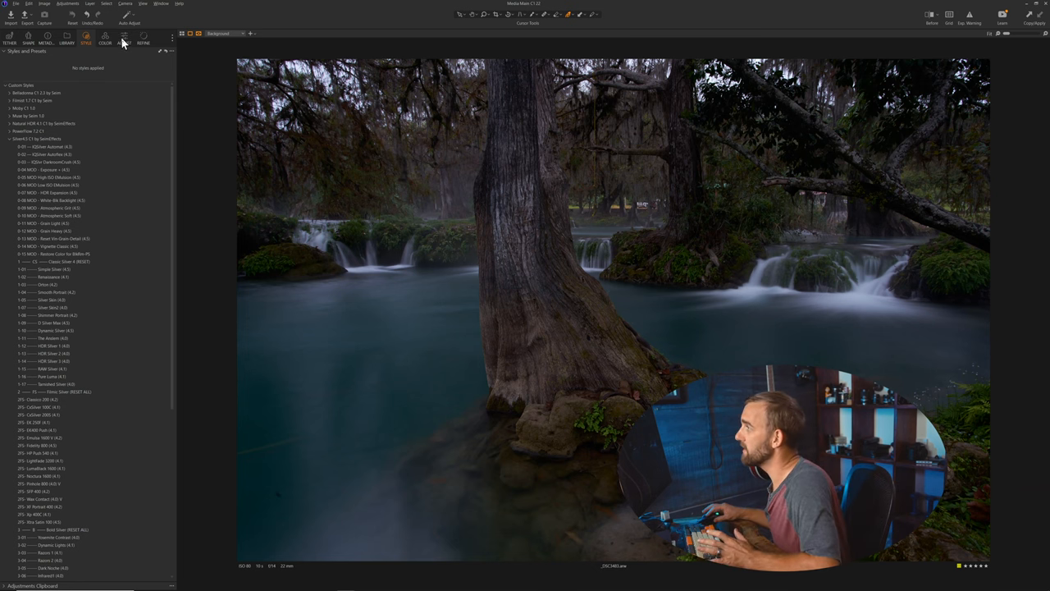
- Adjust exposure, apply a black-and-white style, then recover highlight detail with the HDR slider
click(125, 40)
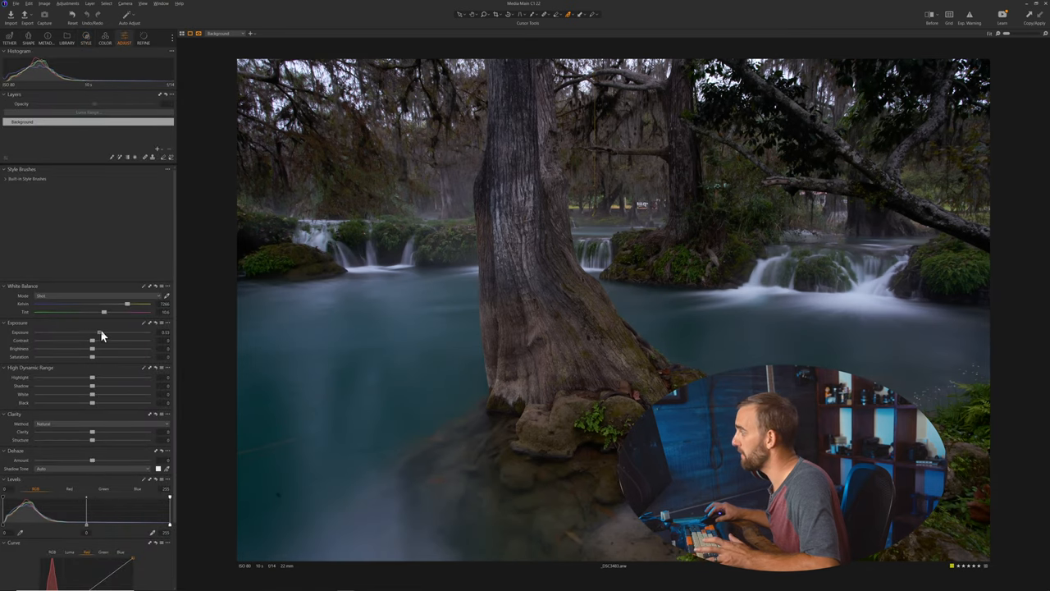
drag(92, 331, 103, 332)
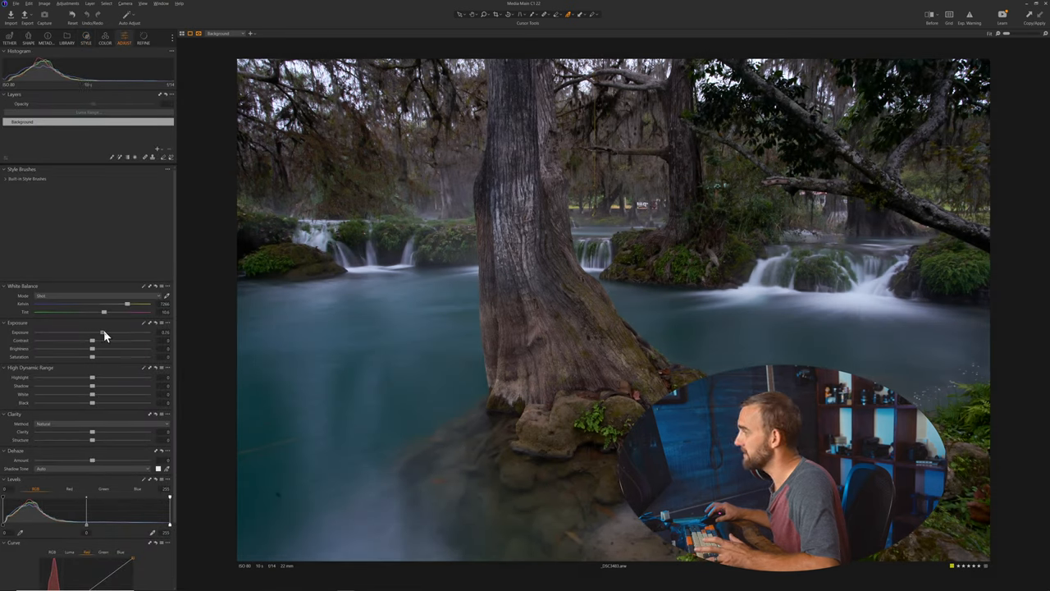
click(105, 36)
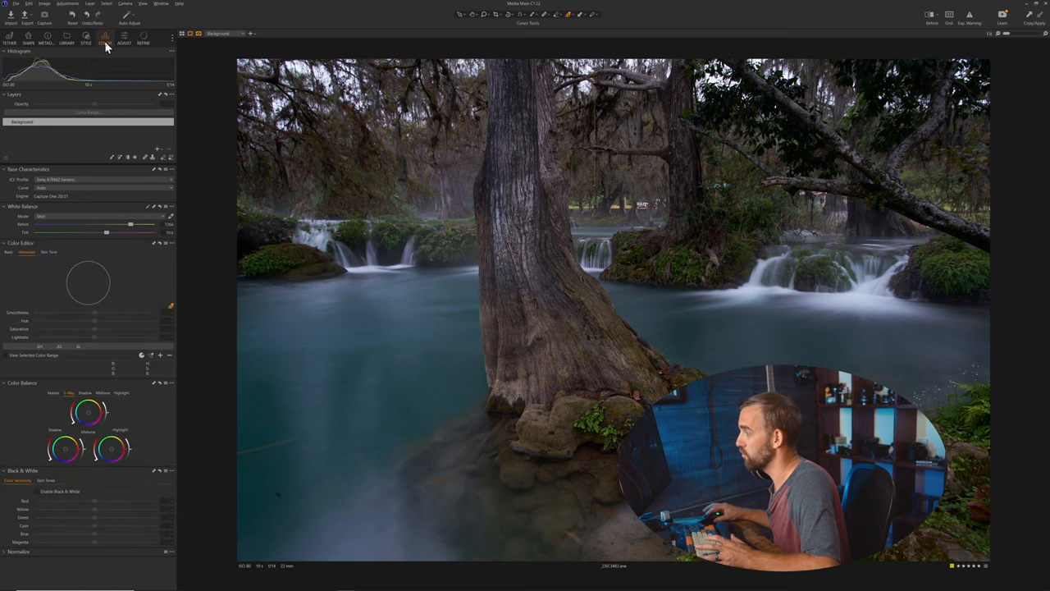
click(85, 40)
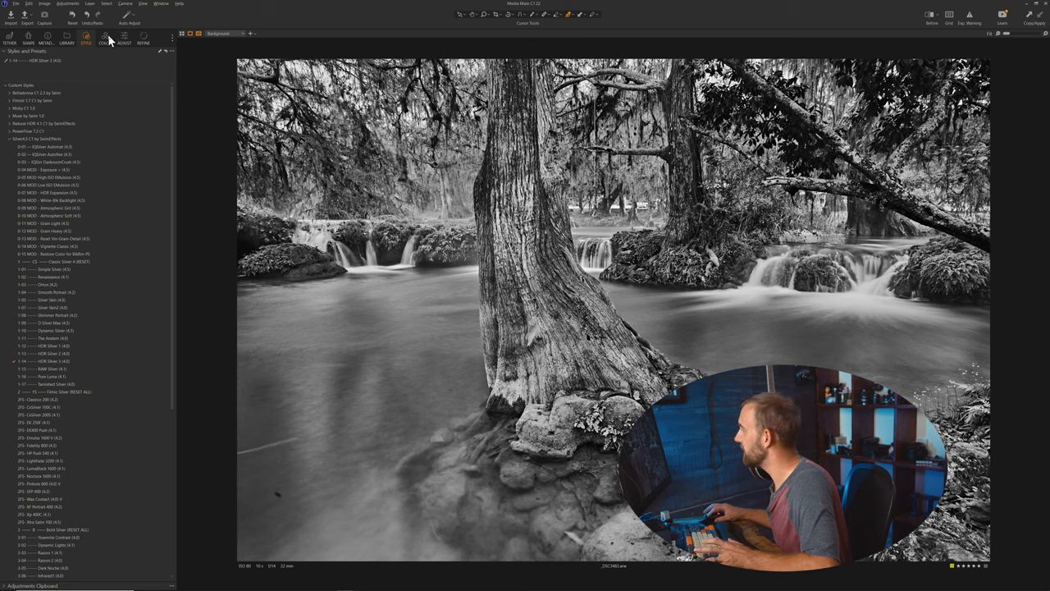
click(124, 40)
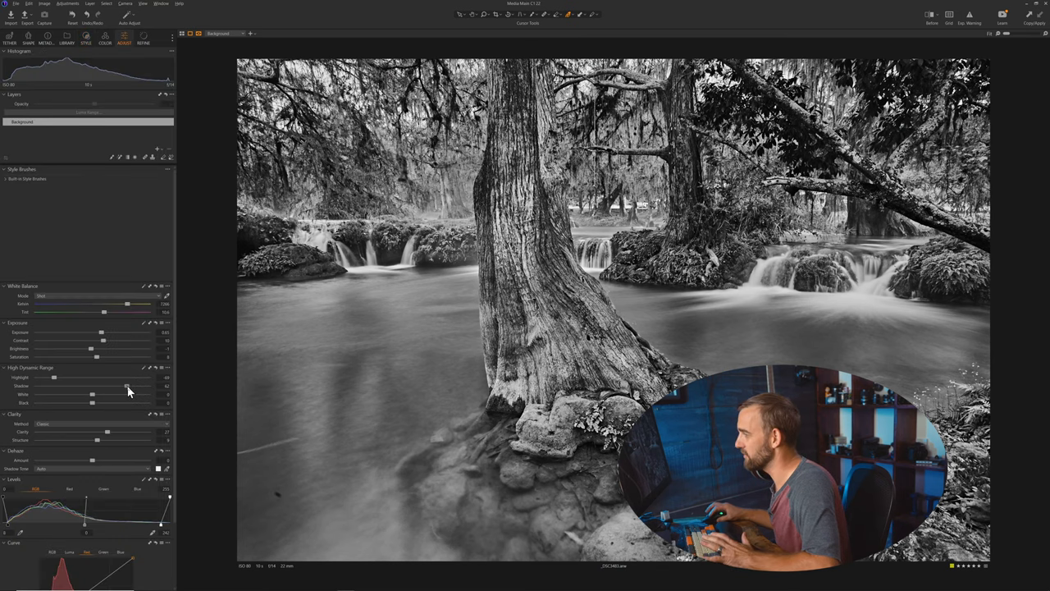
drag(125, 385, 113, 387)
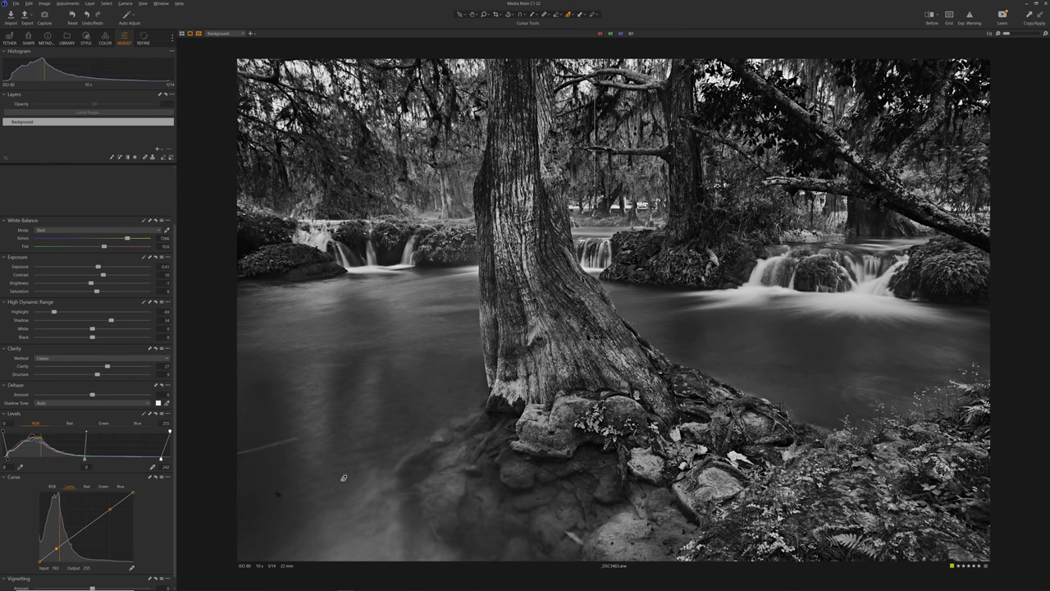
mouse_move(213, 489)
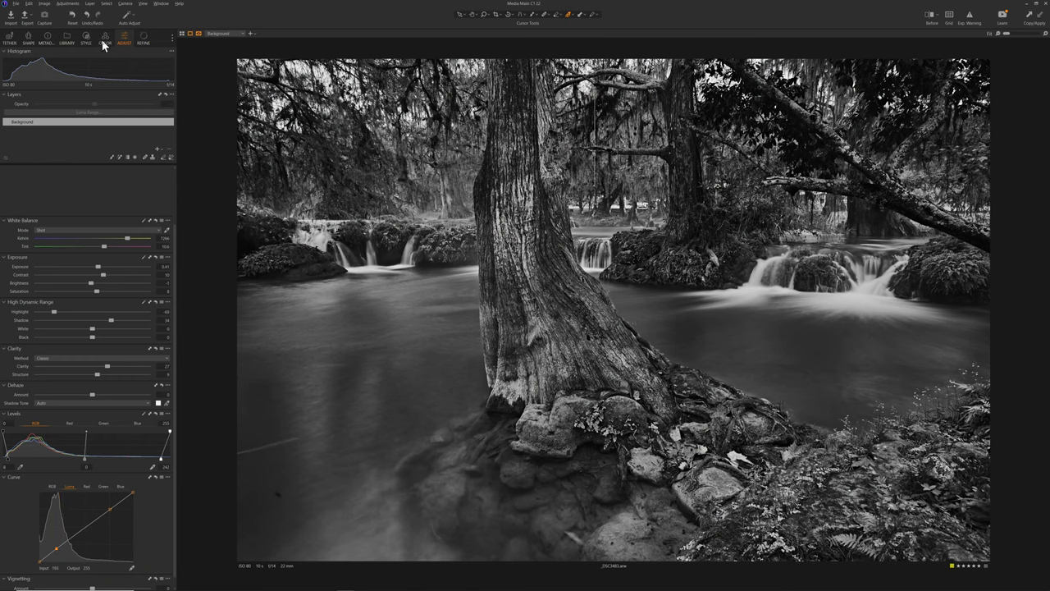
- Review the Black & White tool's colour sensitivities, Red 14, Green -12, Blue -25
click(105, 37)
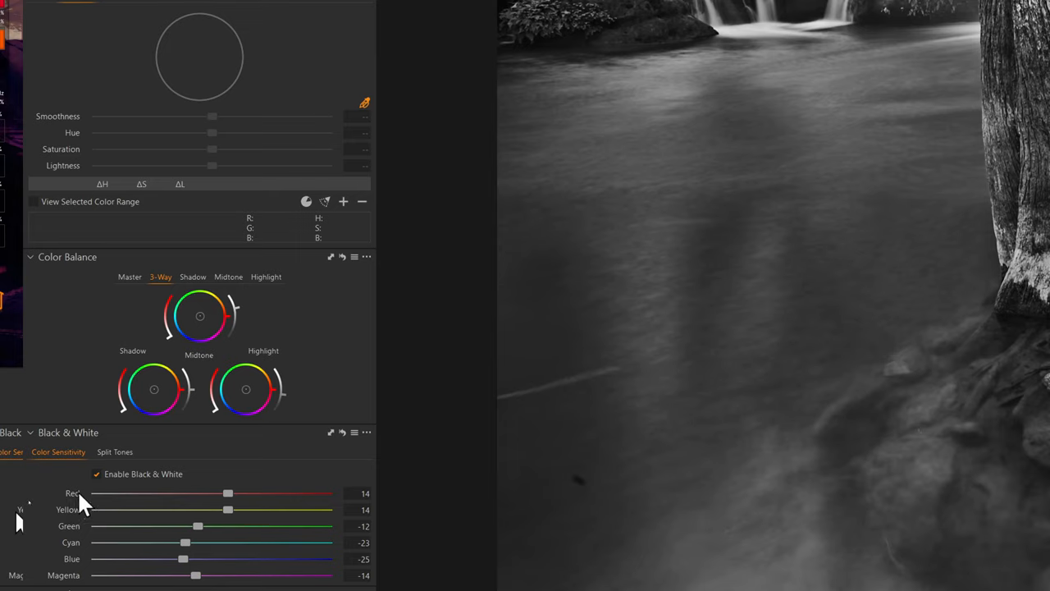
mouse_move(79, 574)
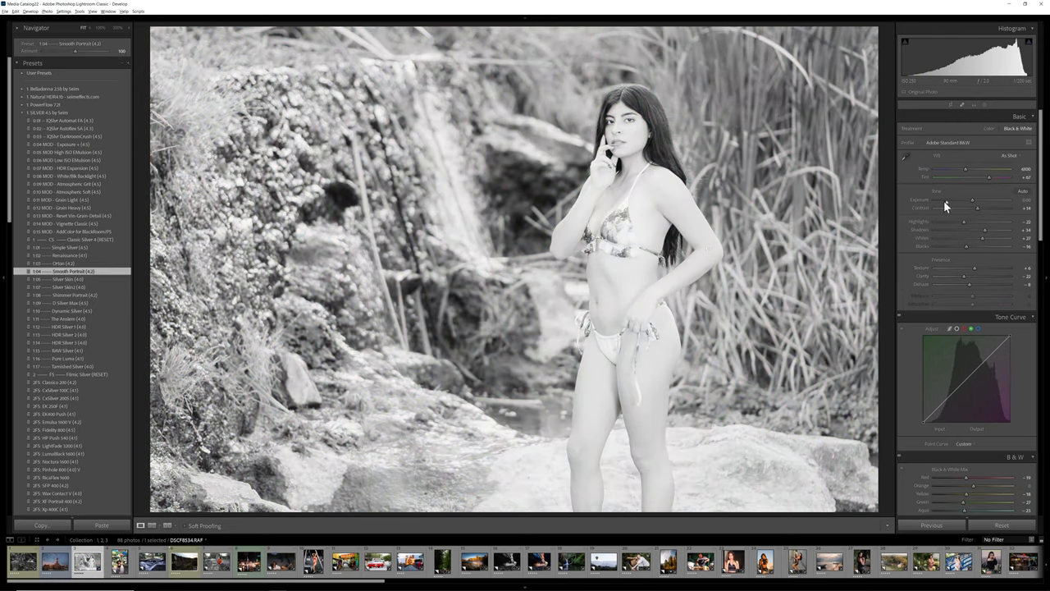
- Darken the waterfall portrait's tones and apply a black-and-white preset to it
drag(972, 201, 968, 200)
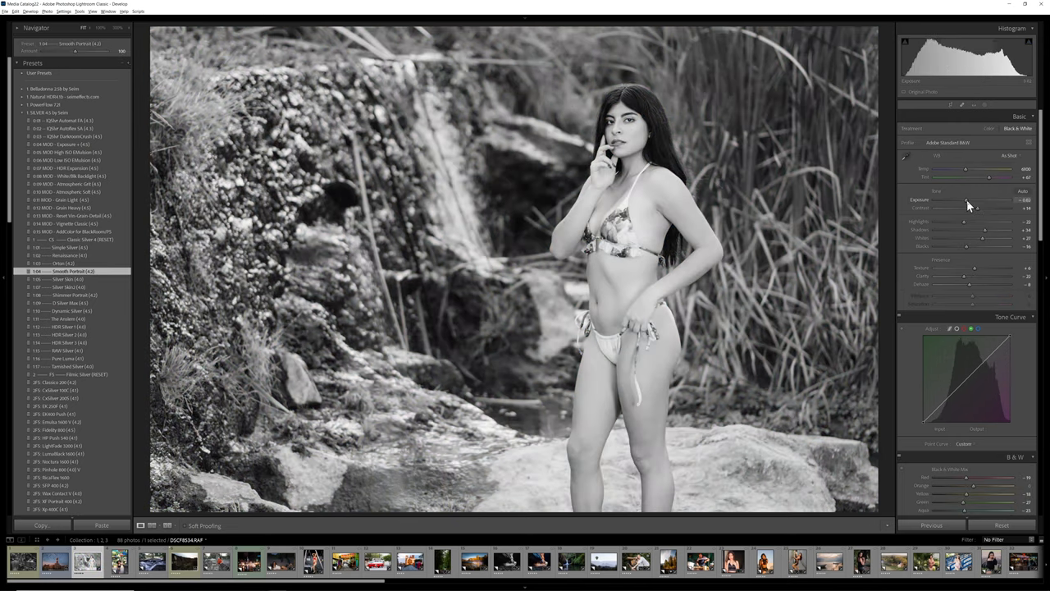
drag(968, 200, 965, 200)
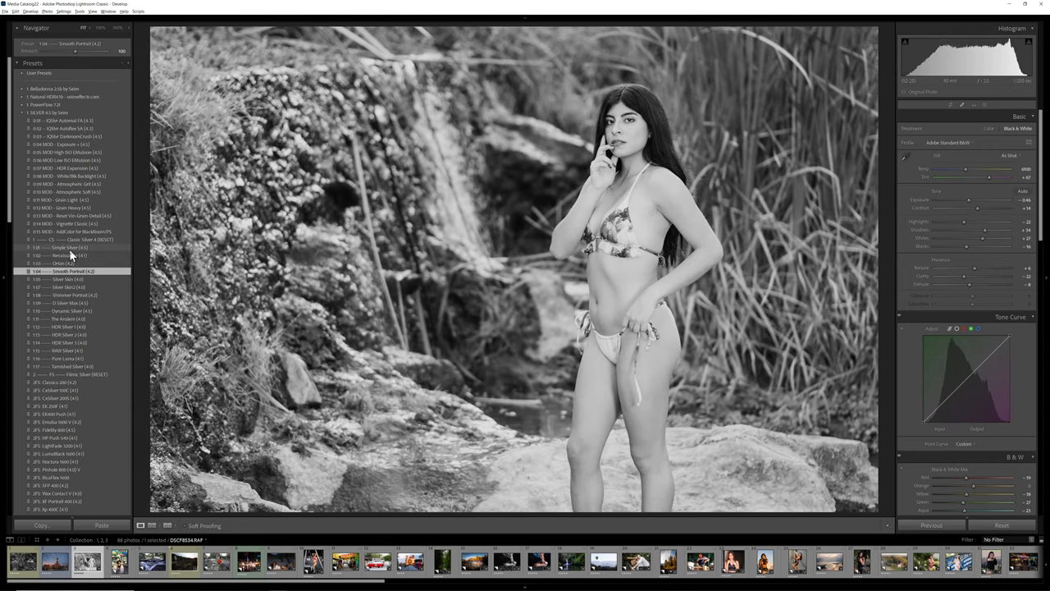
click(69, 271)
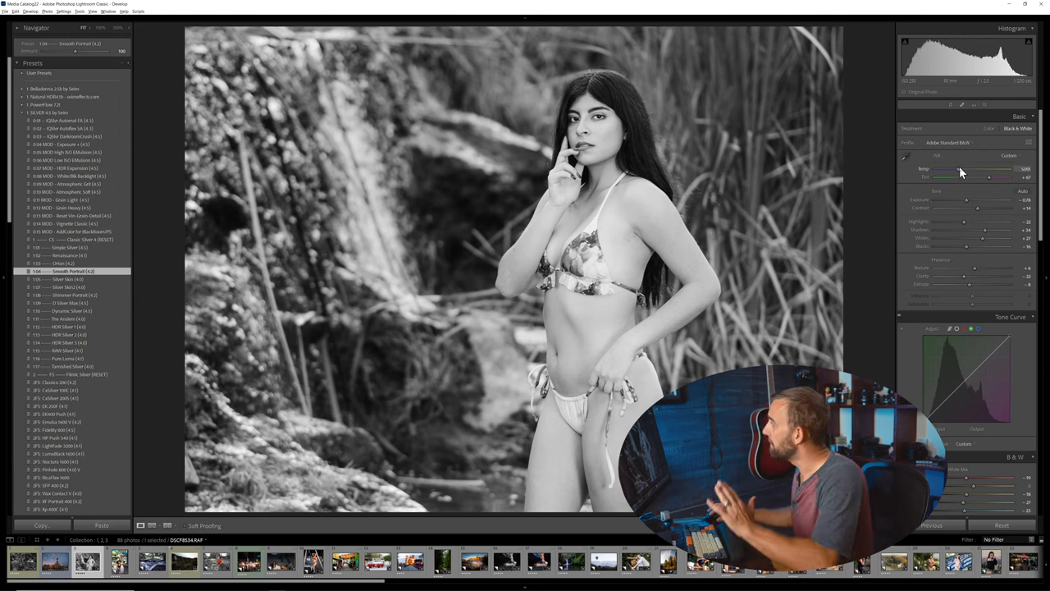
- Adjust the portrait's tone sliders and switch it to a colour profile with a blue cast
drag(984, 173, 956, 174)
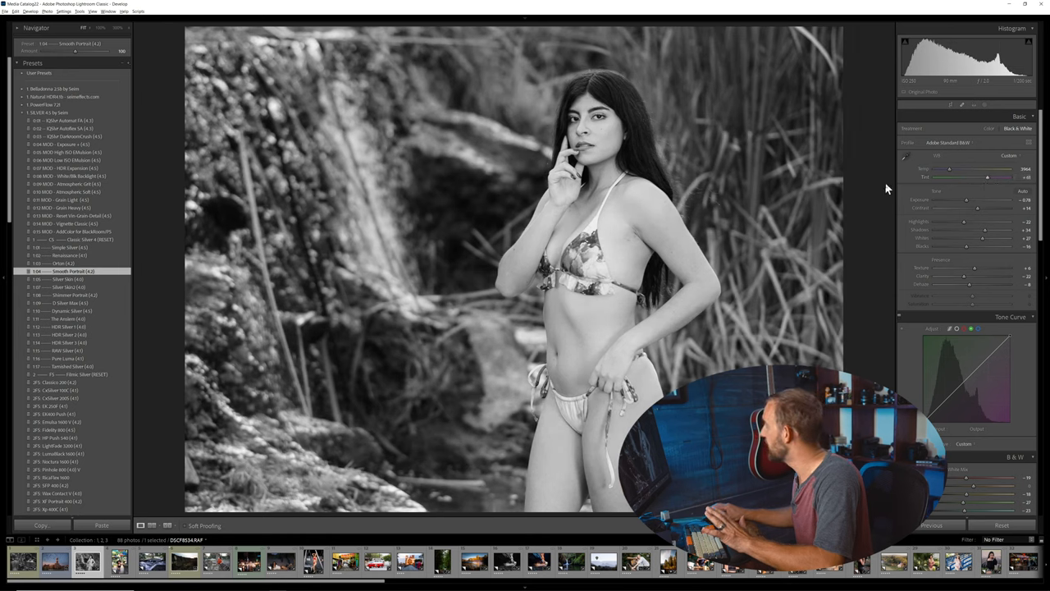
drag(960, 200, 992, 201)
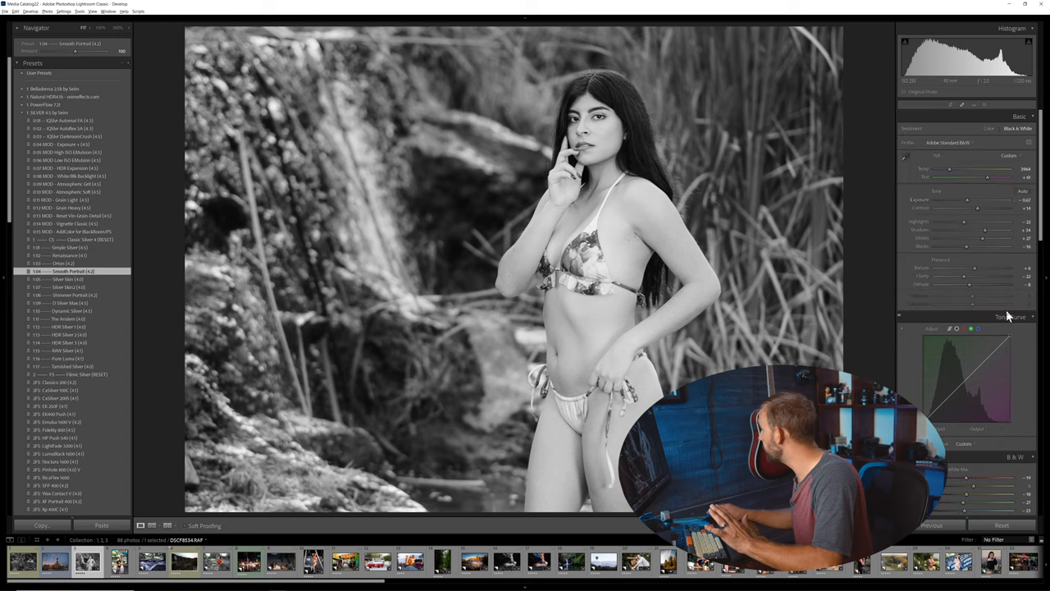
click(965, 141)
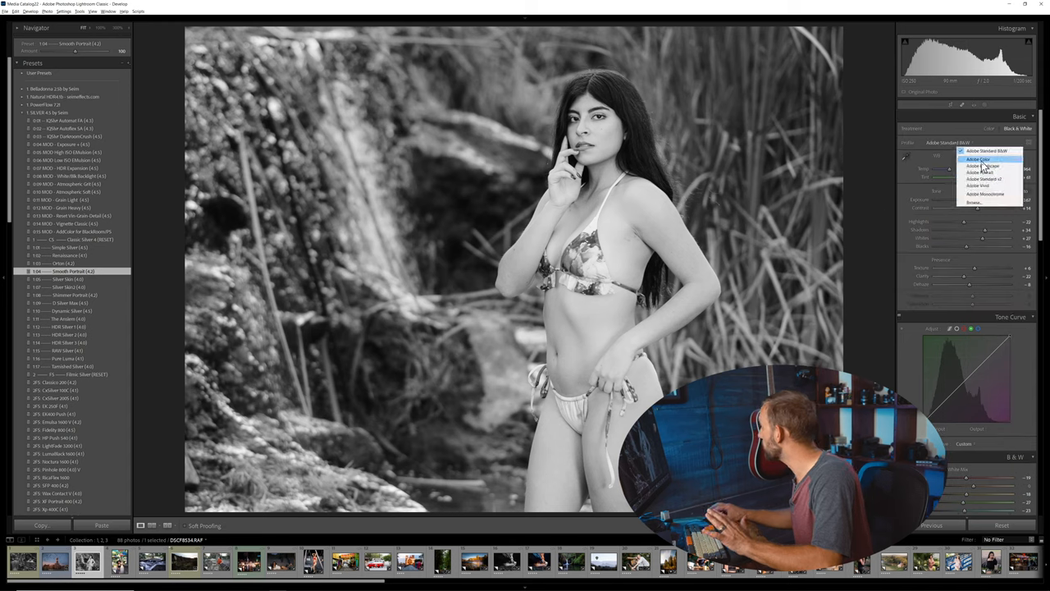
click(982, 159)
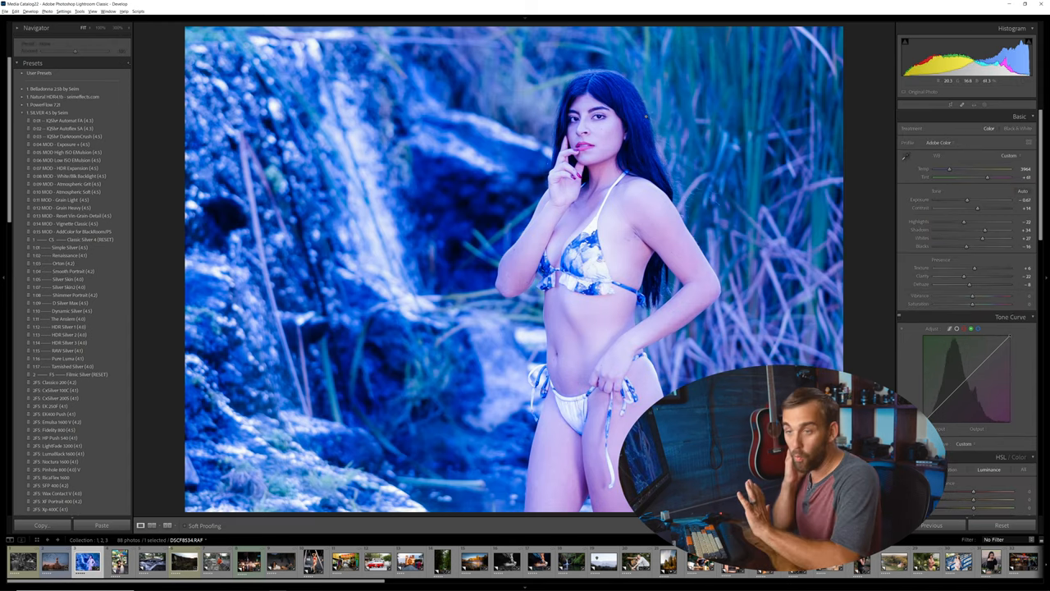
click(62, 270)
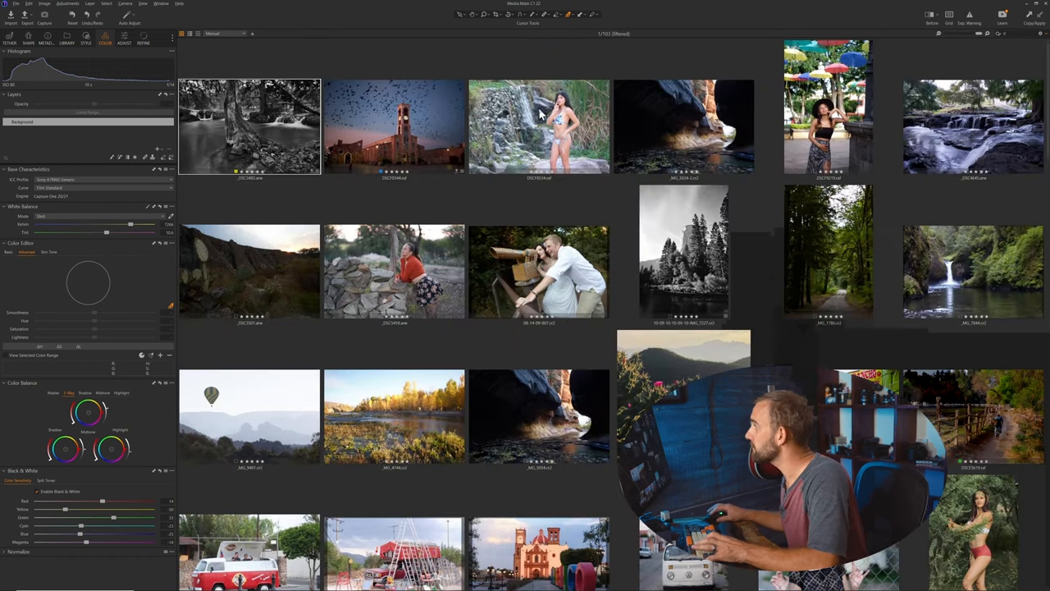
- Load the waterfall portrait and apply a black-and-white style from the styles list
double_click(538, 123)
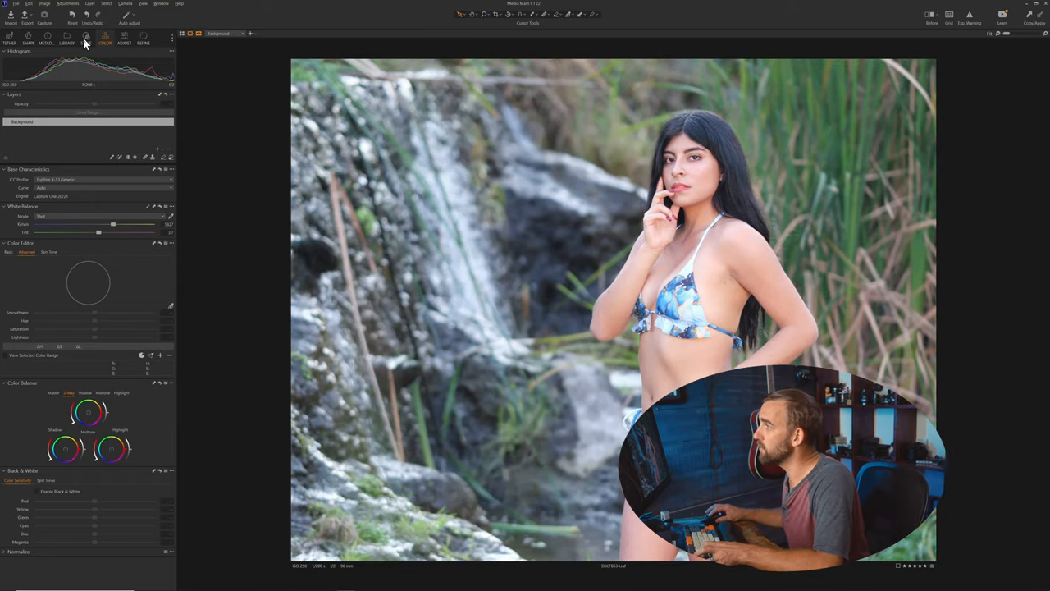
click(86, 38)
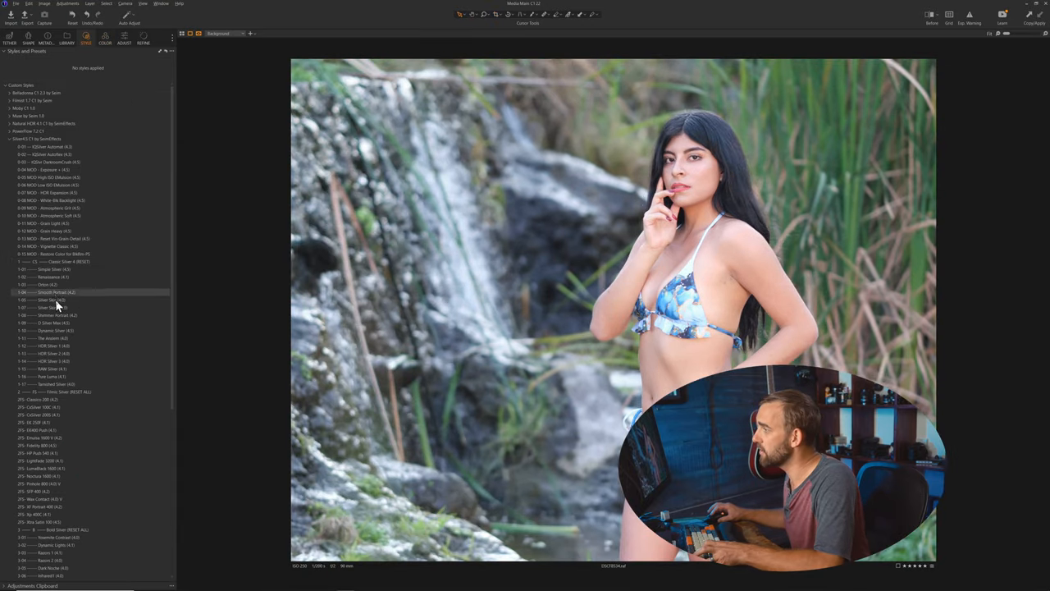
click(46, 285)
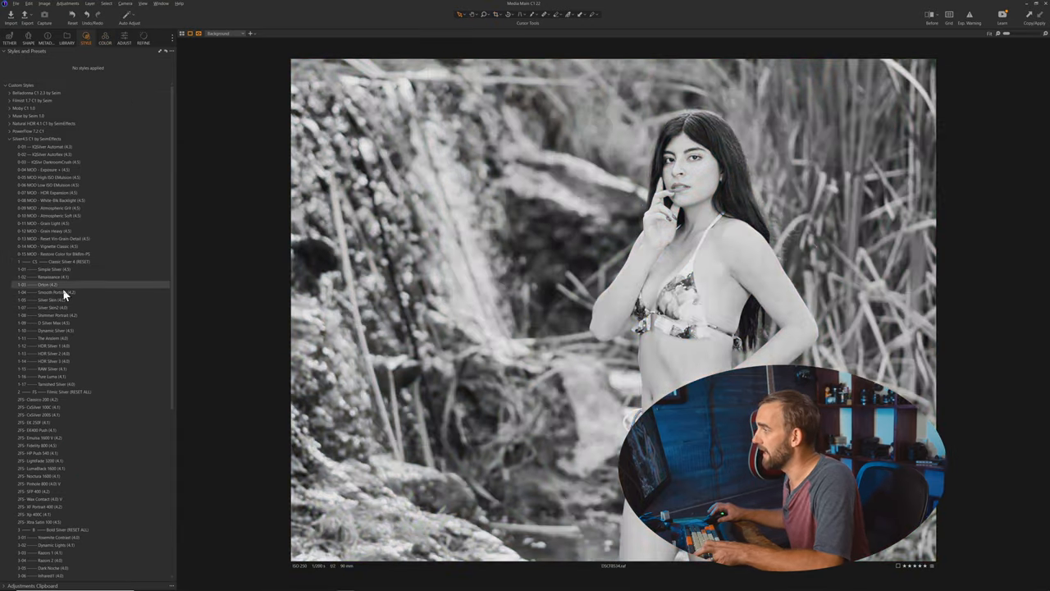
click(49, 292)
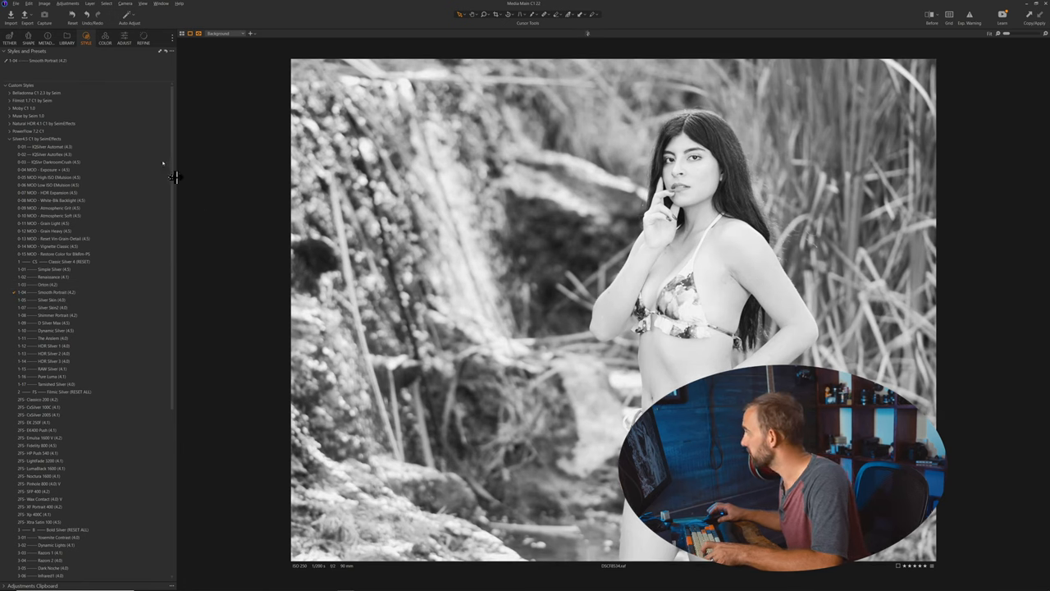
click(125, 36)
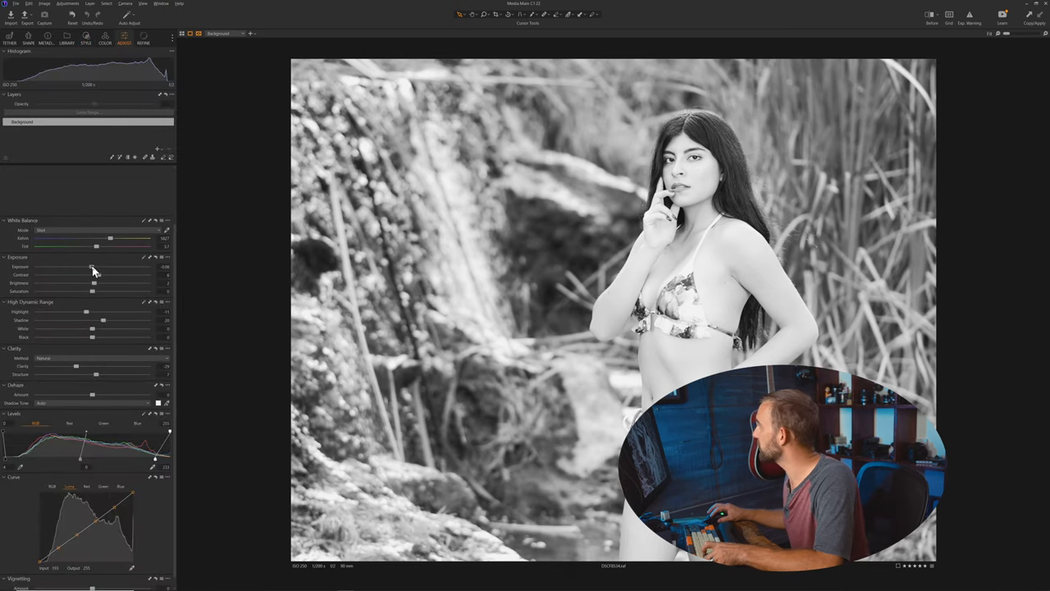
- Shift white balance and tint to darken the foliage and rock greys in the monochrome portrait
drag(92, 266, 85, 265)
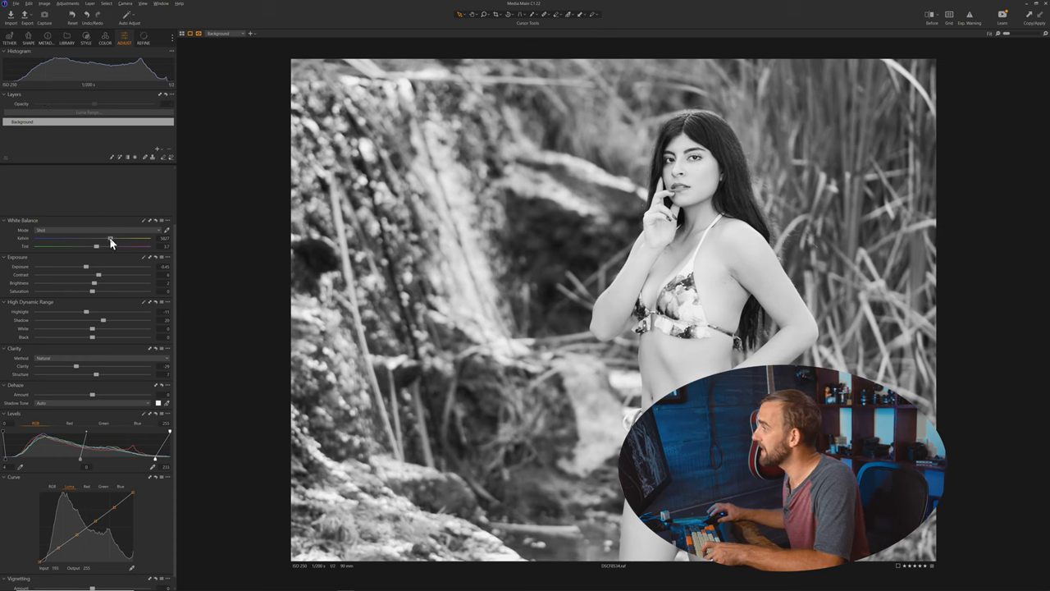
drag(97, 246, 144, 246)
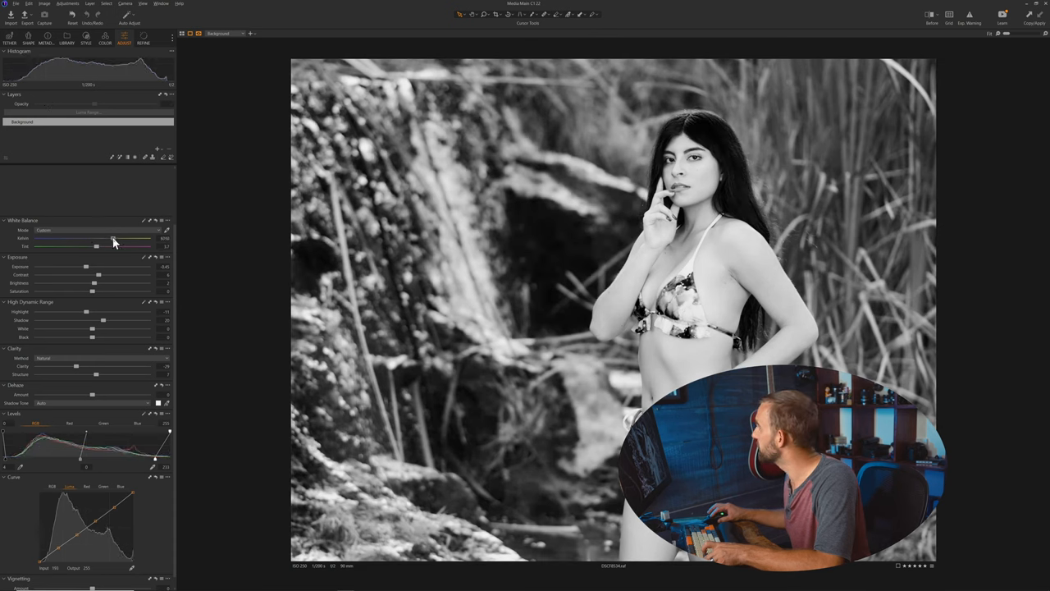
drag(111, 246, 105, 246)
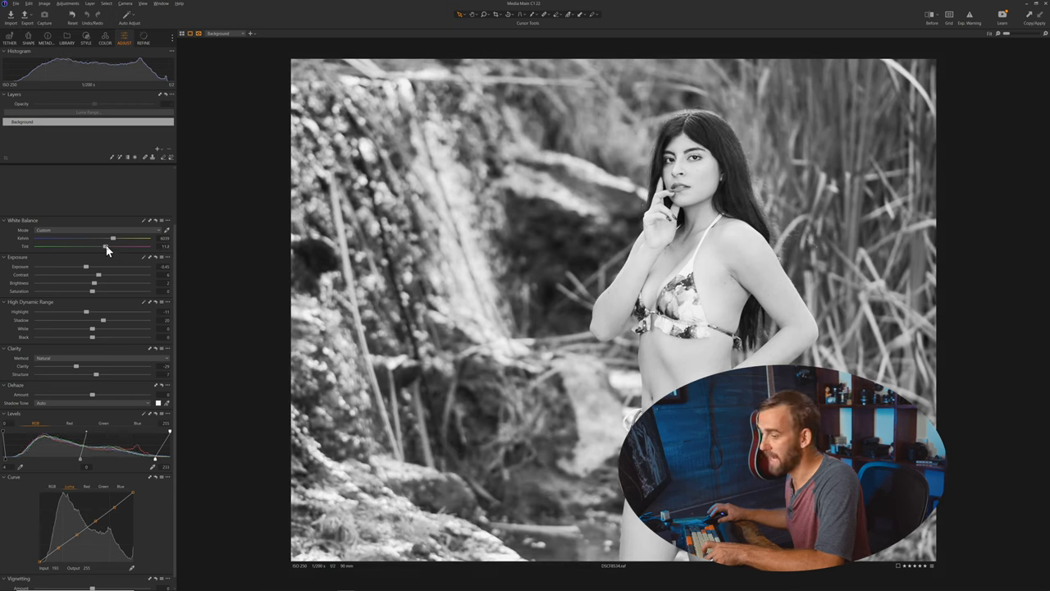
click(105, 39)
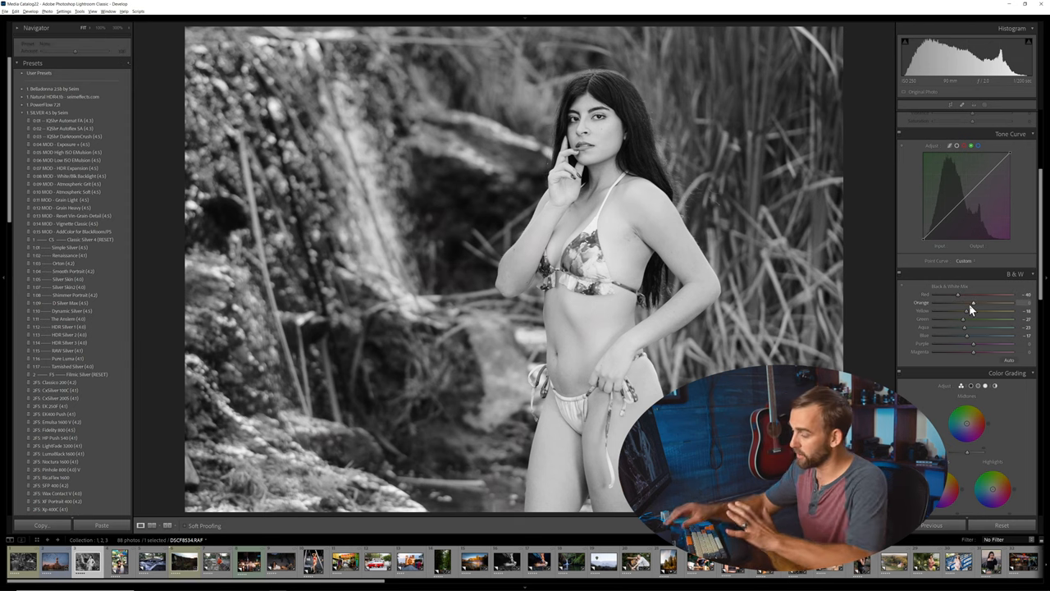
- Adjust a colour channel in Lightroom's B&W Mix for the waterfall portrait
click(118, 561)
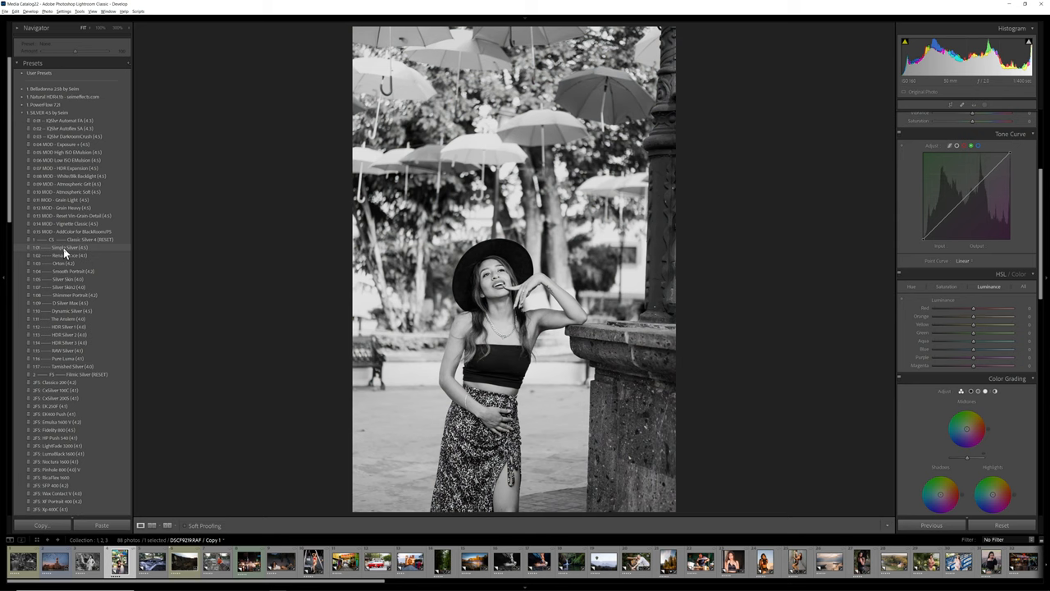
- Apply a B&W preset to the umbrella portrait and brighten skin tones with the Orange mix slider
click(57, 256)
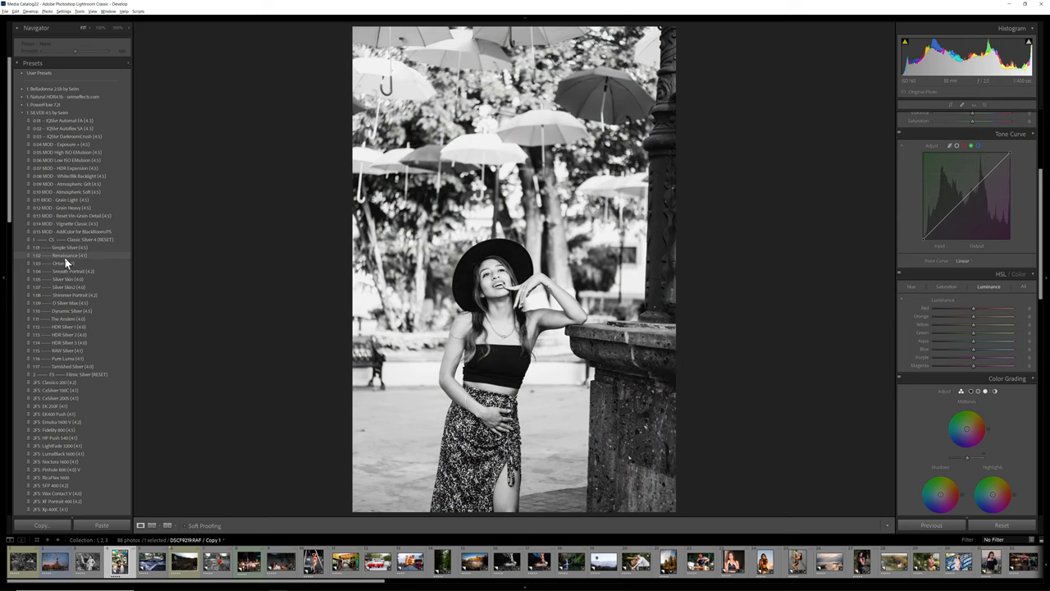
click(59, 256)
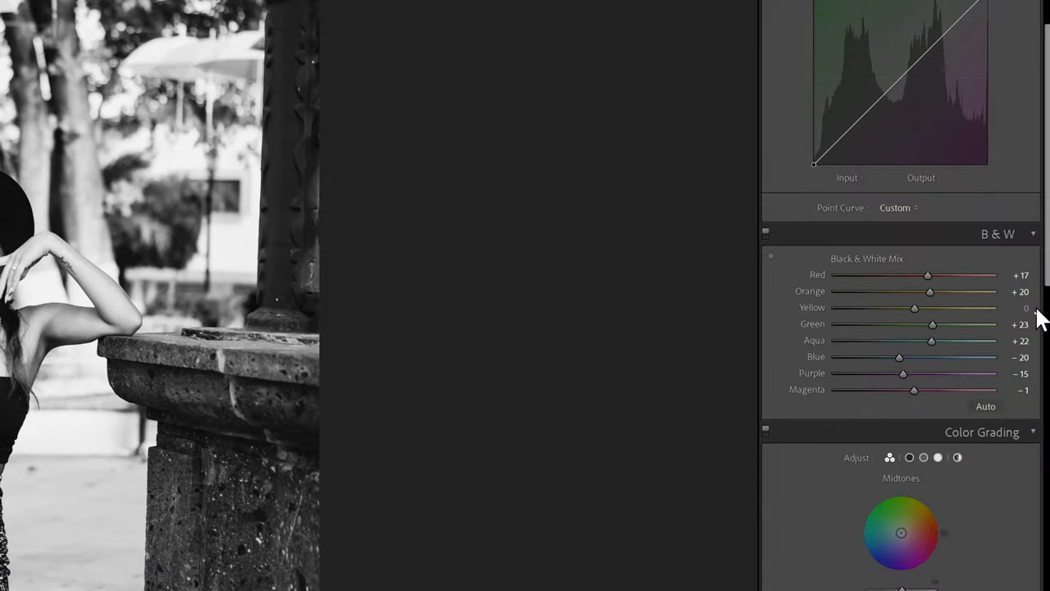
mouse_move(936, 296)
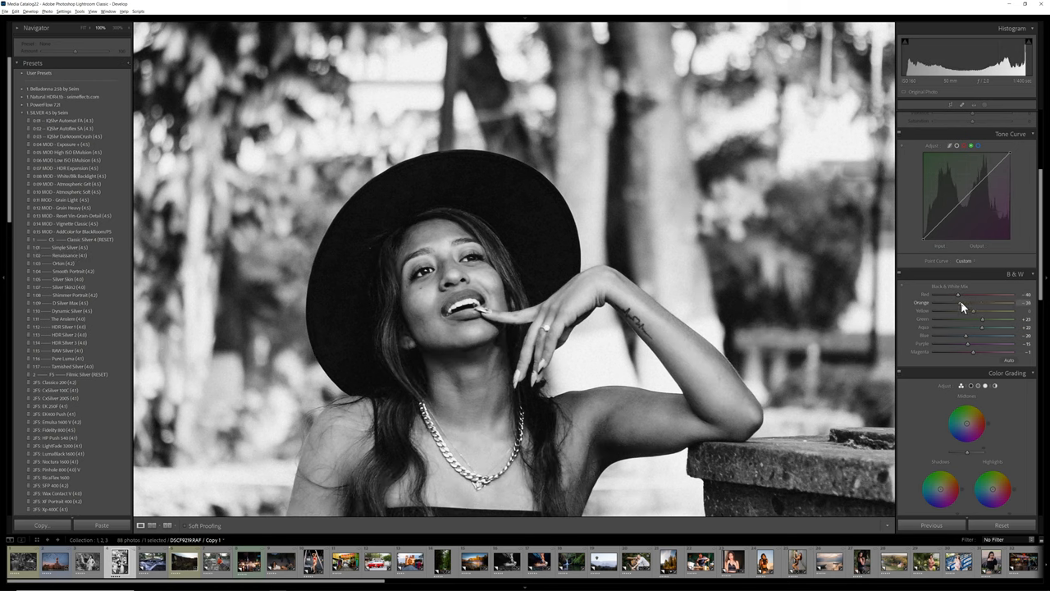
drag(975, 310, 981, 310)
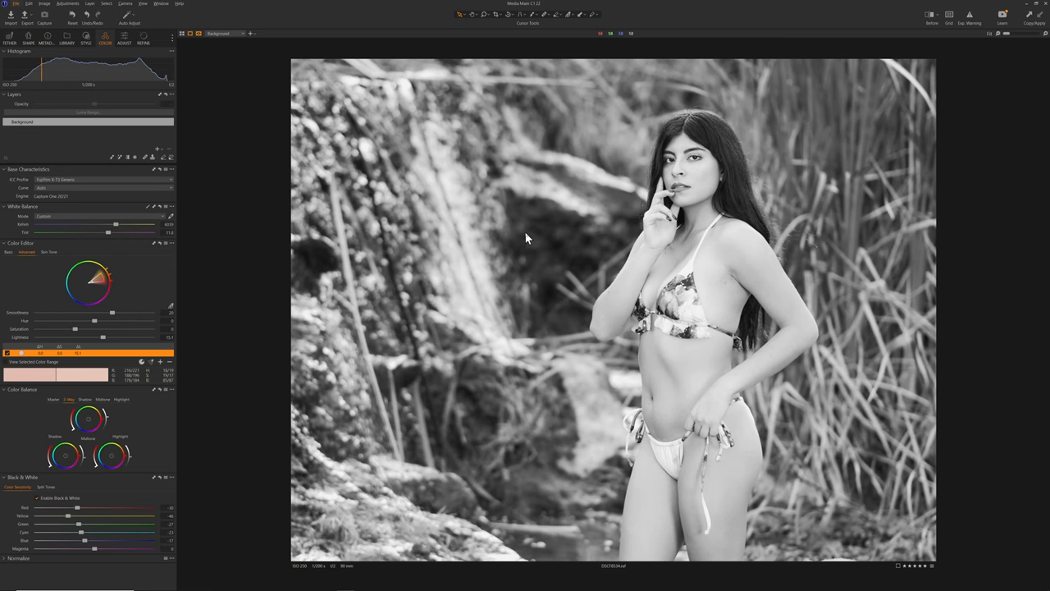
mouse_move(538, 256)
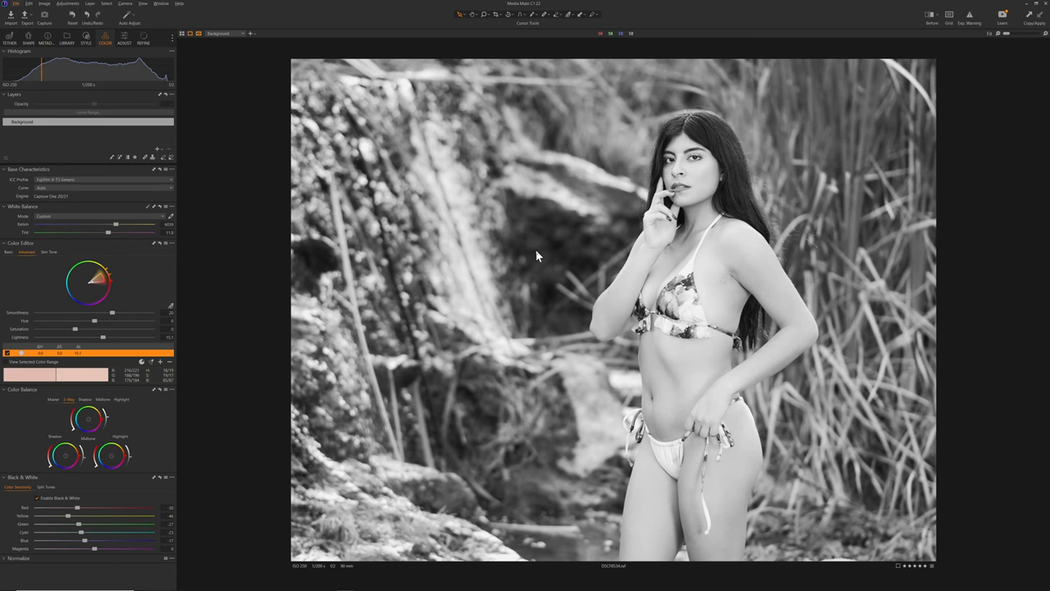
- Select the umbrella portrait and convert it with a black-and-white style
click(339, 554)
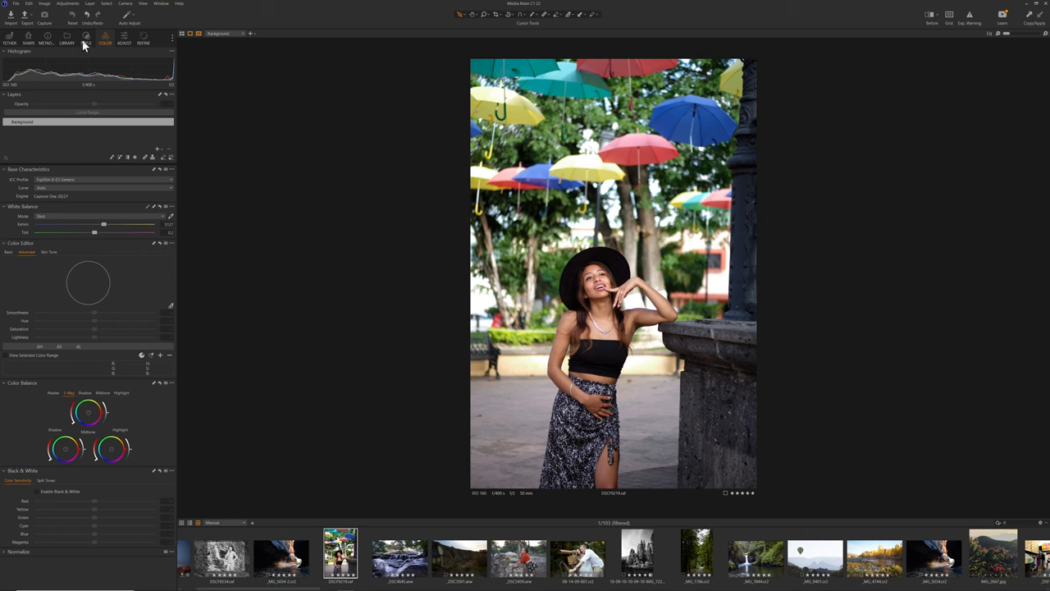
click(85, 36)
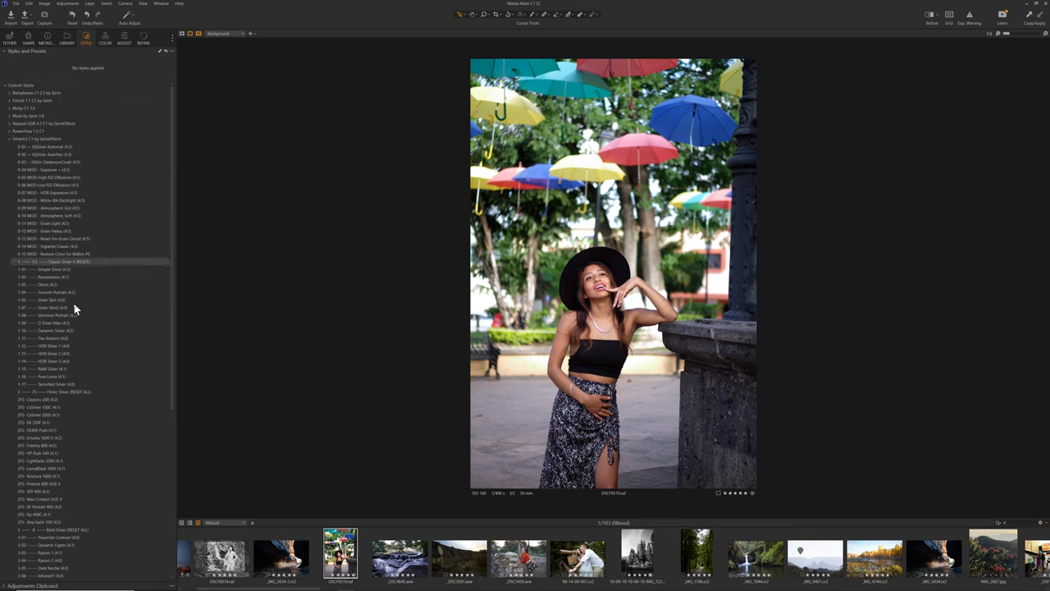
click(45, 276)
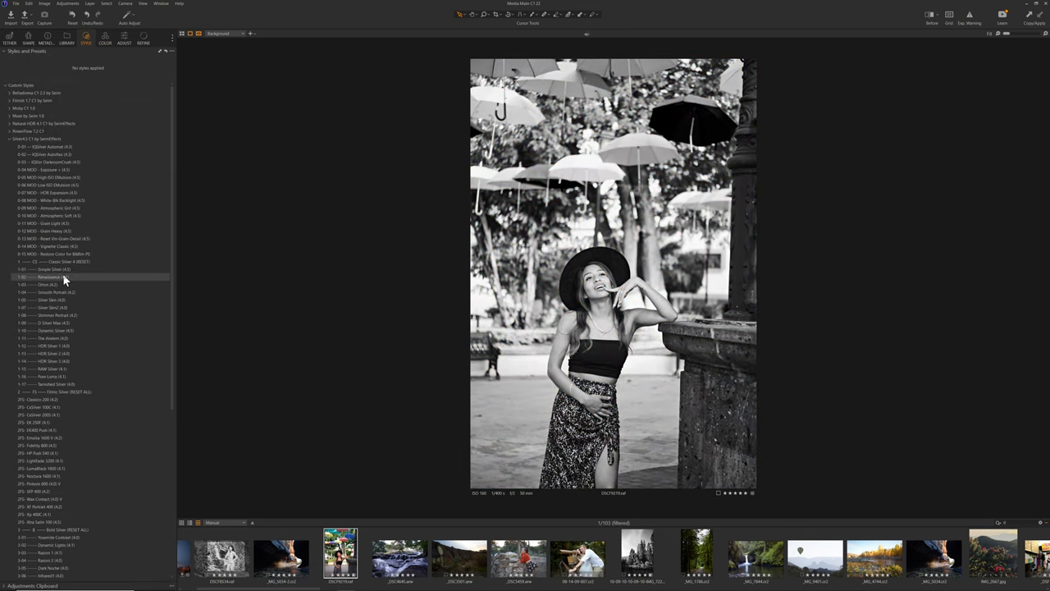
click(33, 276)
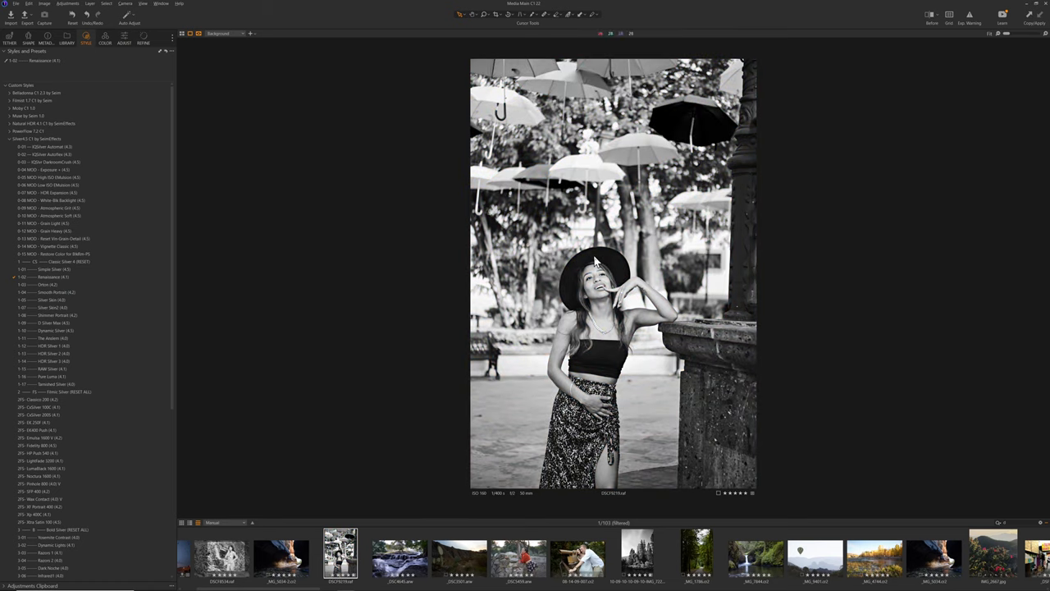
mouse_move(387, 283)
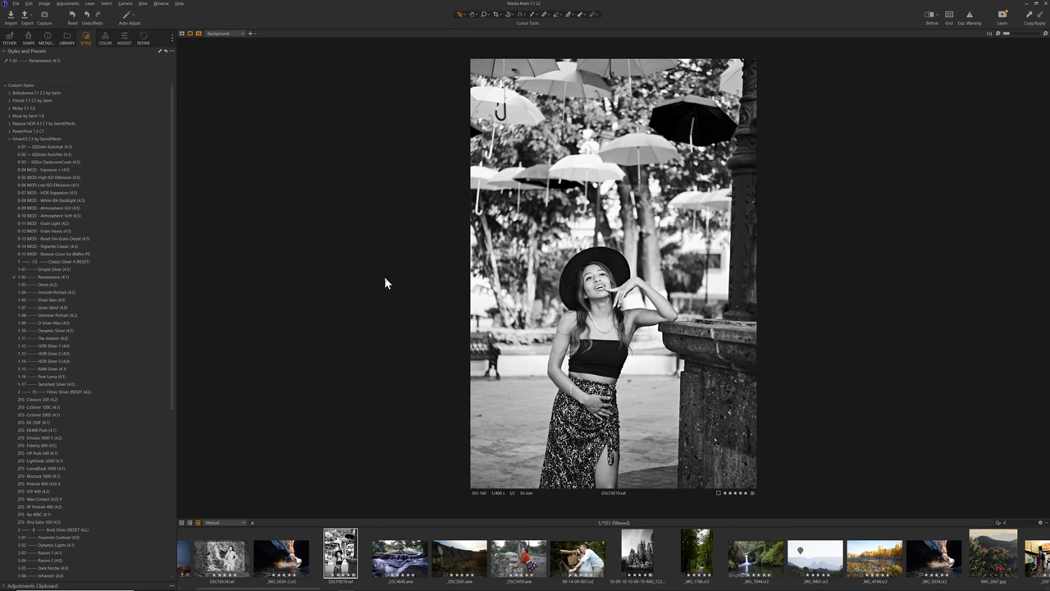
mouse_move(108, 41)
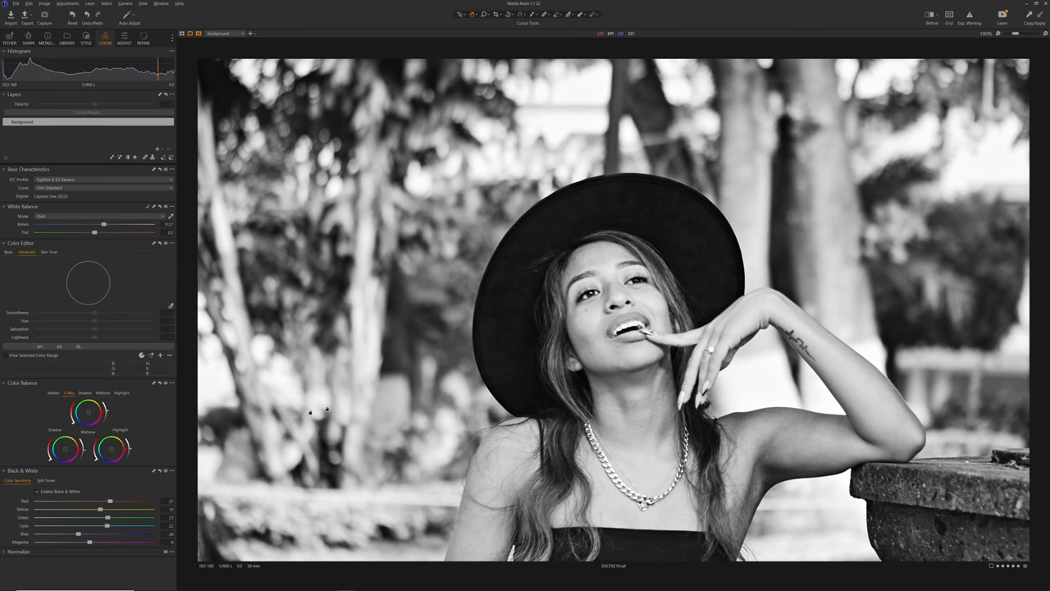
- Sample the model's skin with the Skin Tone picker to select that colour range
click(26, 253)
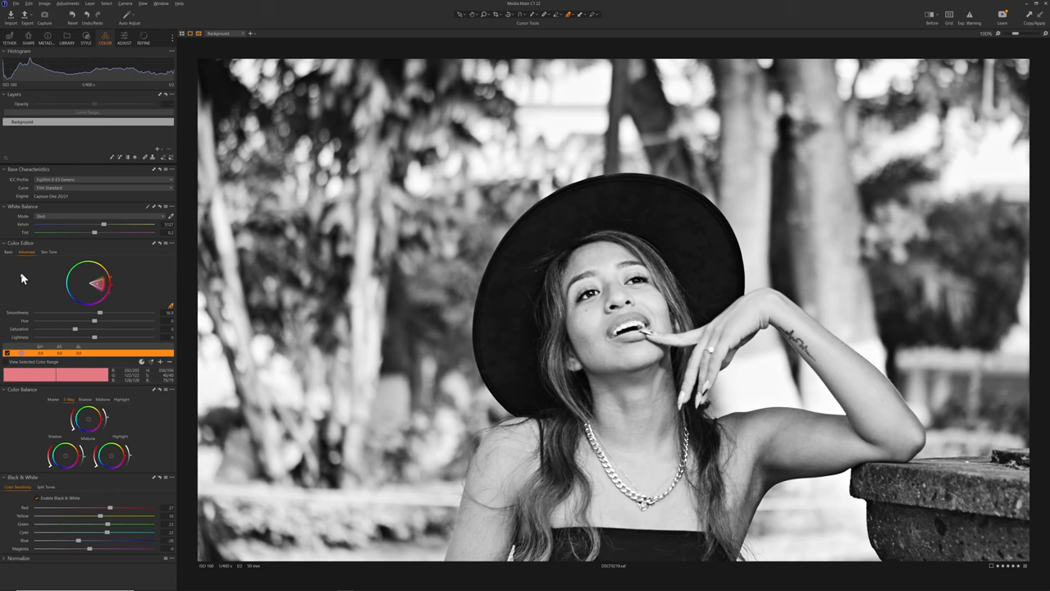
mouse_move(62, 325)
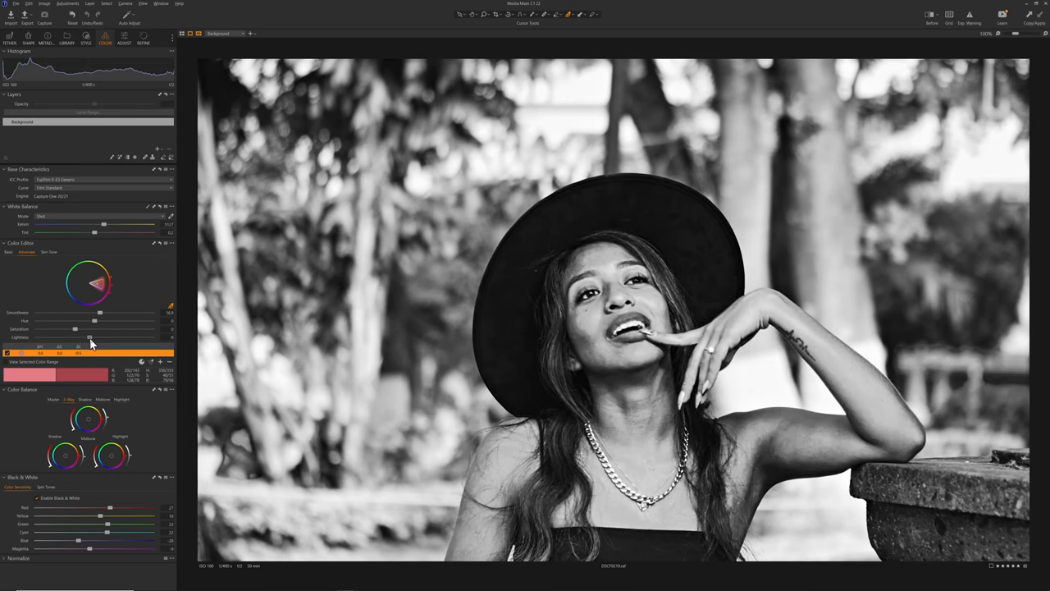
- Lighten the selected skin-tone range with the Color Editor sliders, then move to the church photo's black-and-white preset
drag(78, 338, 85, 338)
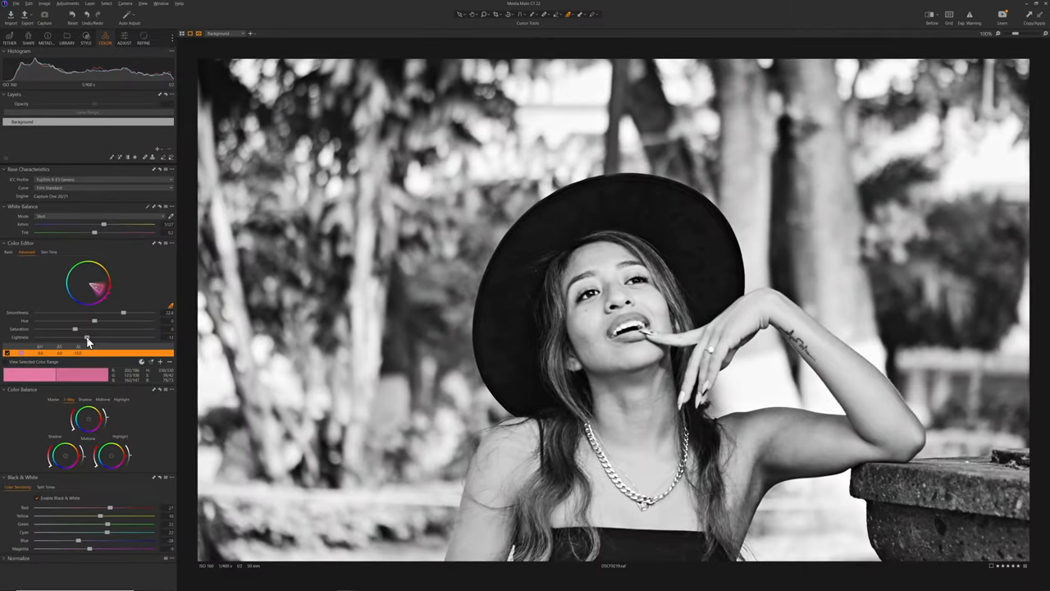
drag(92, 338, 74, 338)
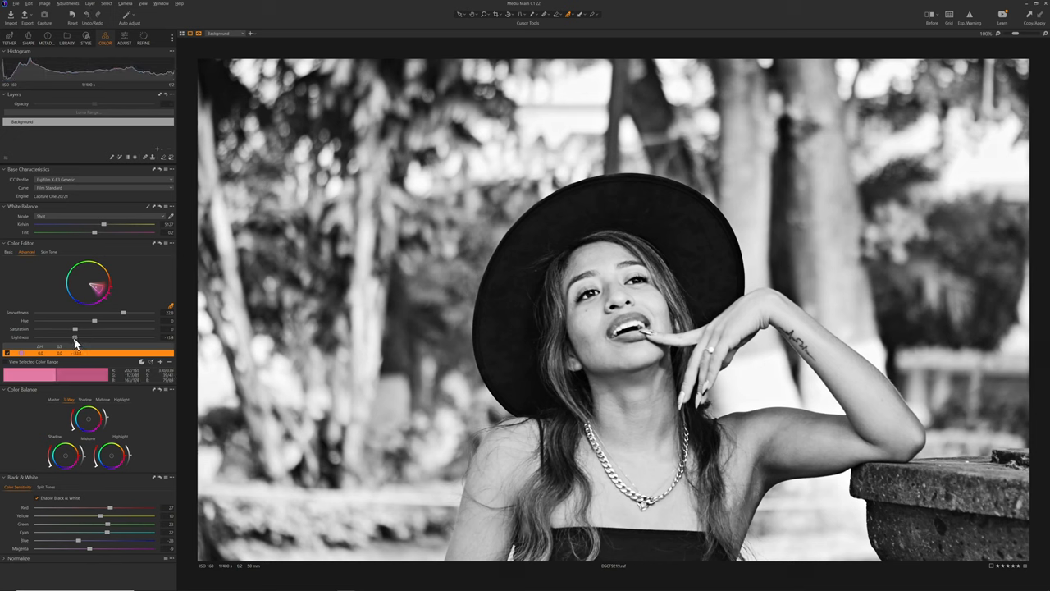
drag(73, 338, 74, 338)
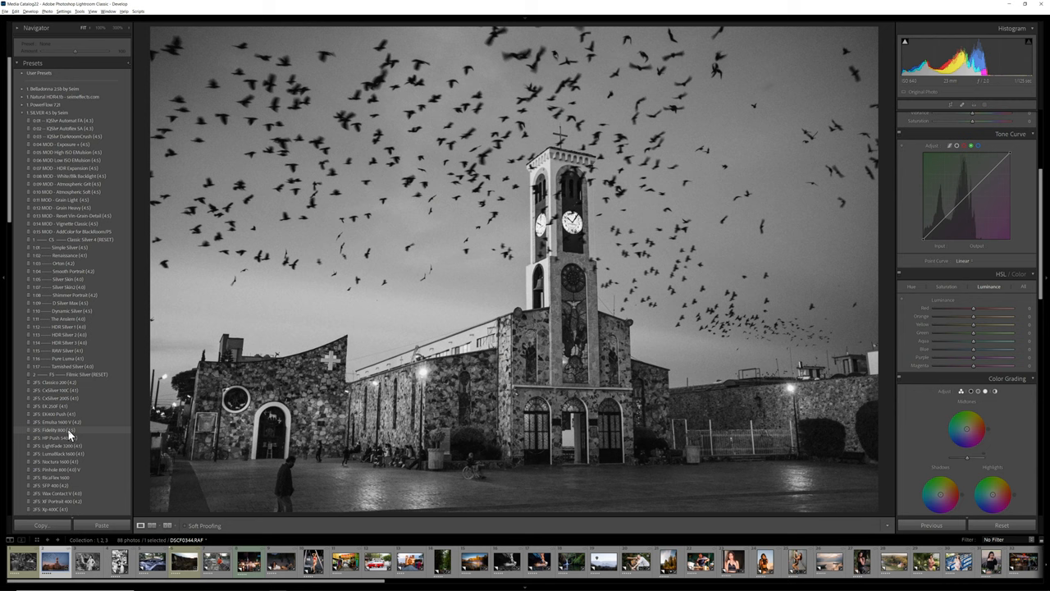
click(57, 430)
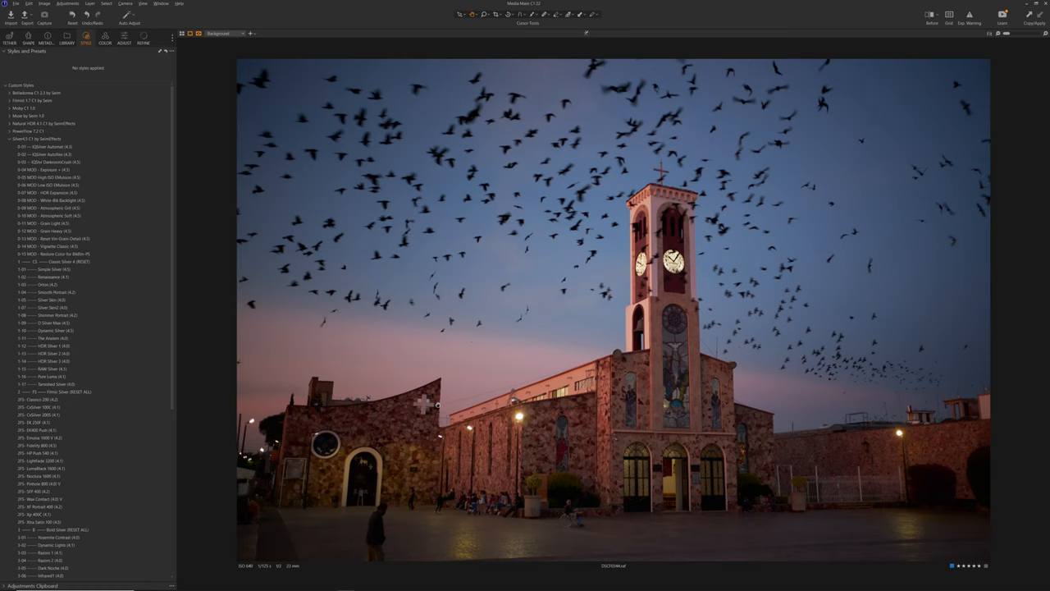
- Apply a black-and-white style to the clock-tower church photo
click(49, 446)
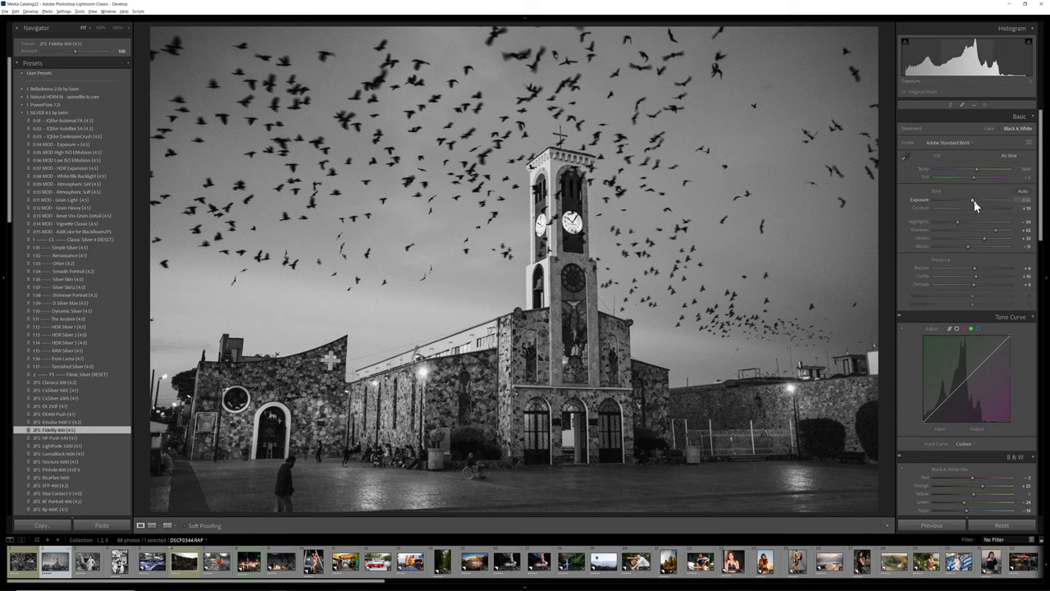
drag(977, 200, 971, 200)
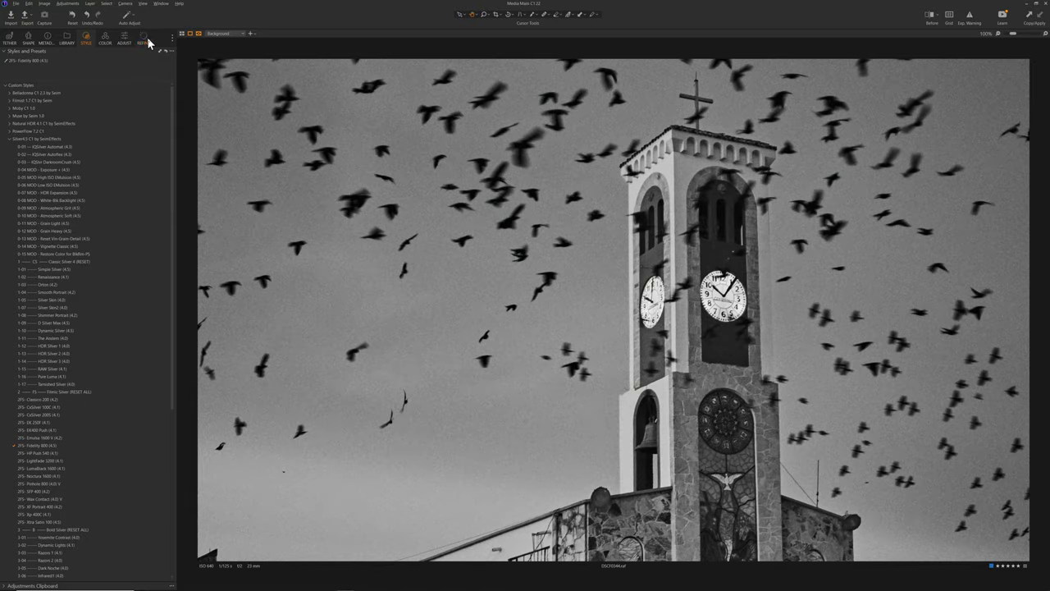
- Show Lightroom Classic's black-and-white church conversion for comparison
click(145, 40)
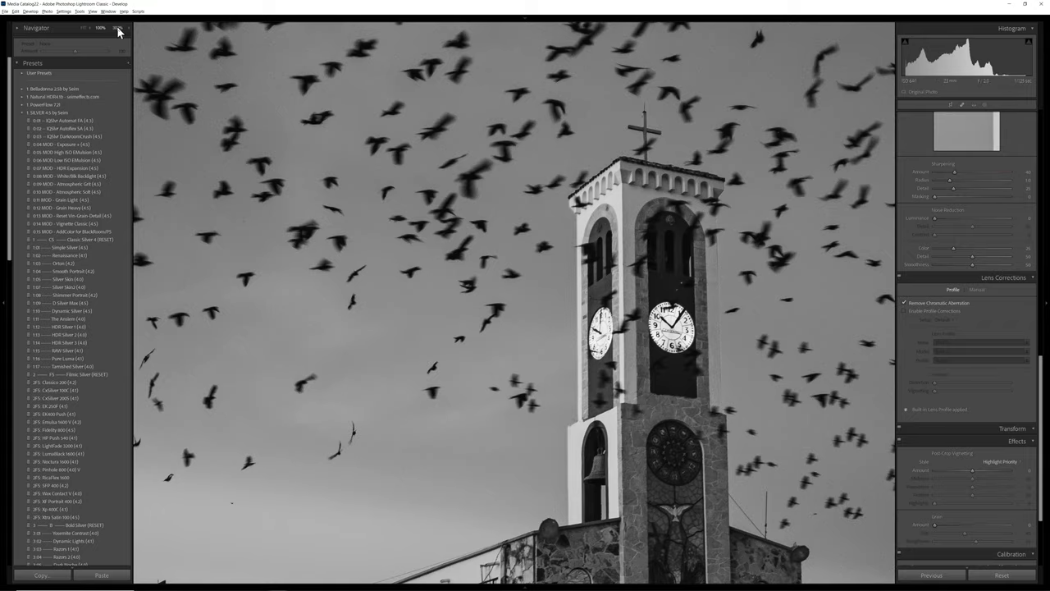
- Bring up the colour cypress waterfall photo in the Develop module
click(118, 26)
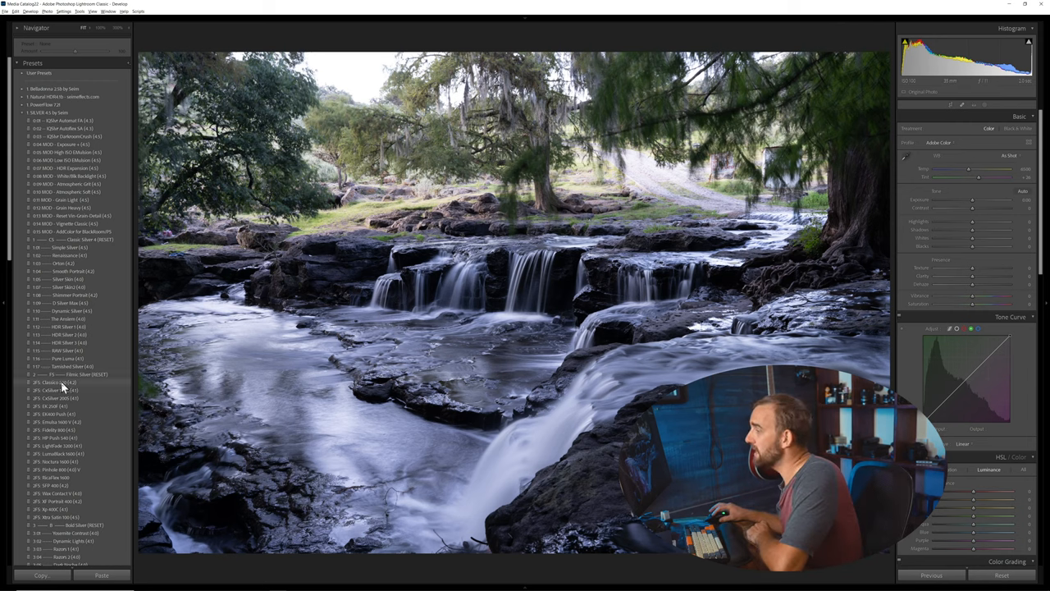
- Give the waterfall a B&W preset look and shift its Color Grading tint toward pink
click(58, 381)
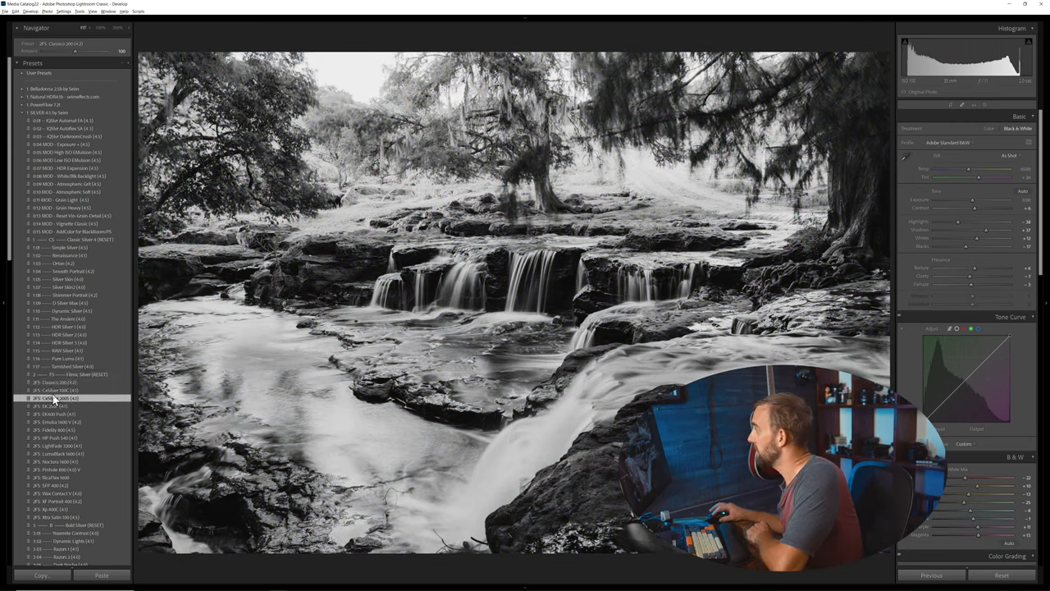
click(56, 398)
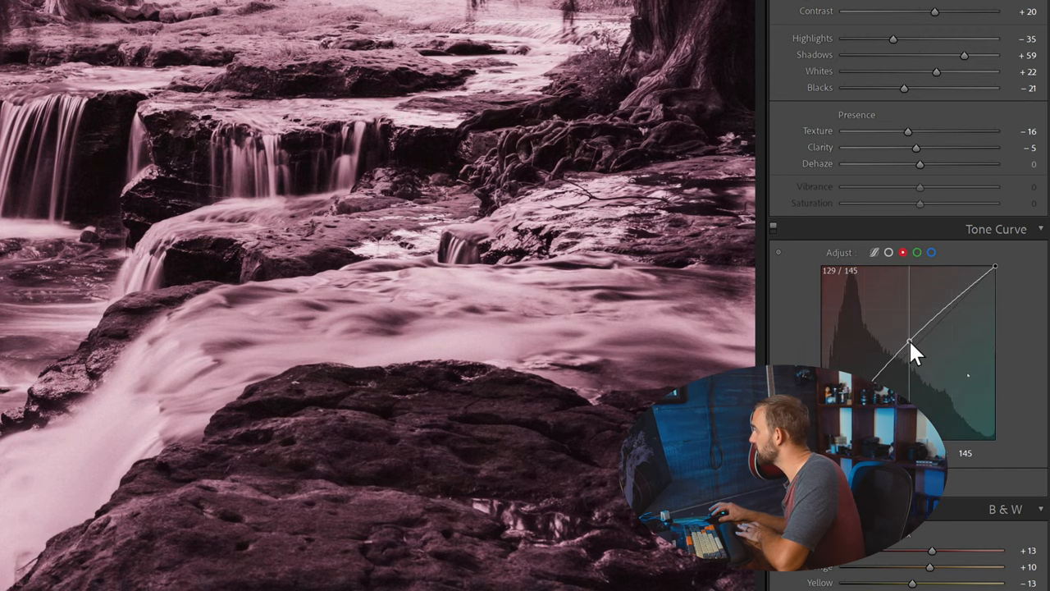
scroll(down, 3)
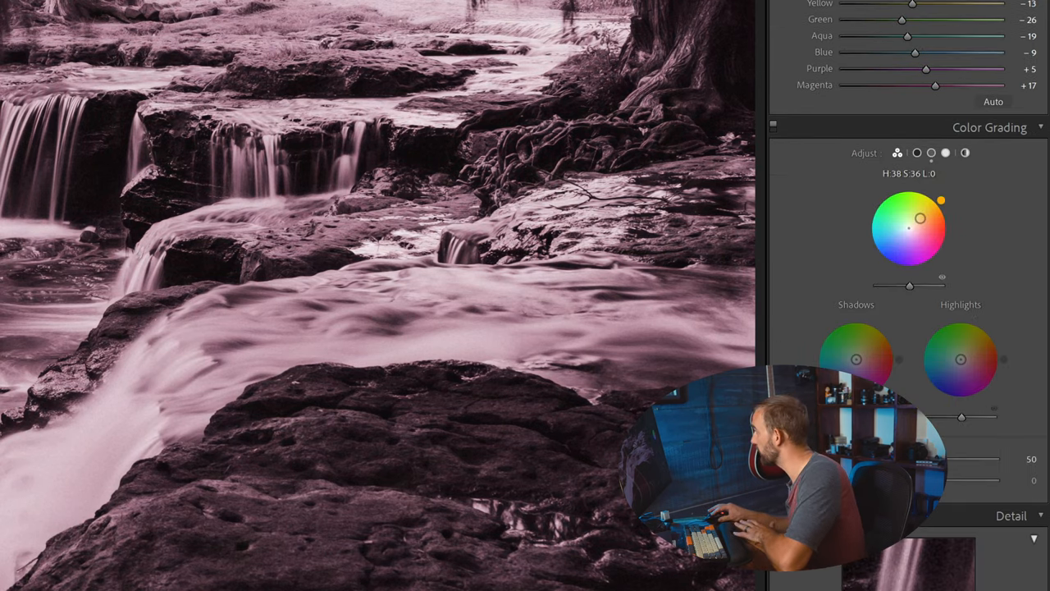
drag(921, 216, 909, 227)
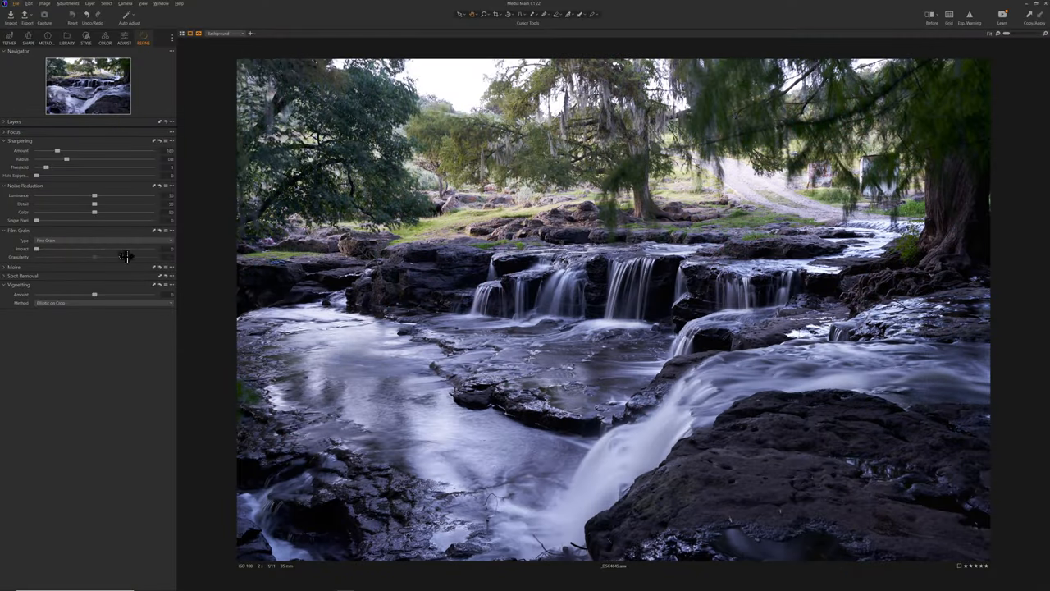
- Enable the Black & White conversion for the waterfall in the Color tool tab
click(86, 39)
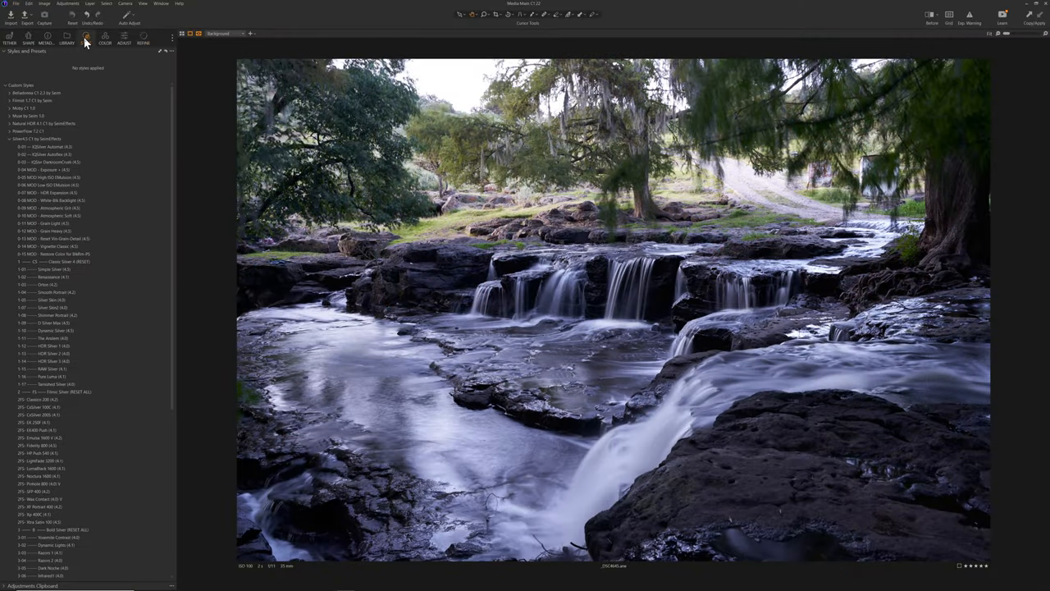
click(105, 36)
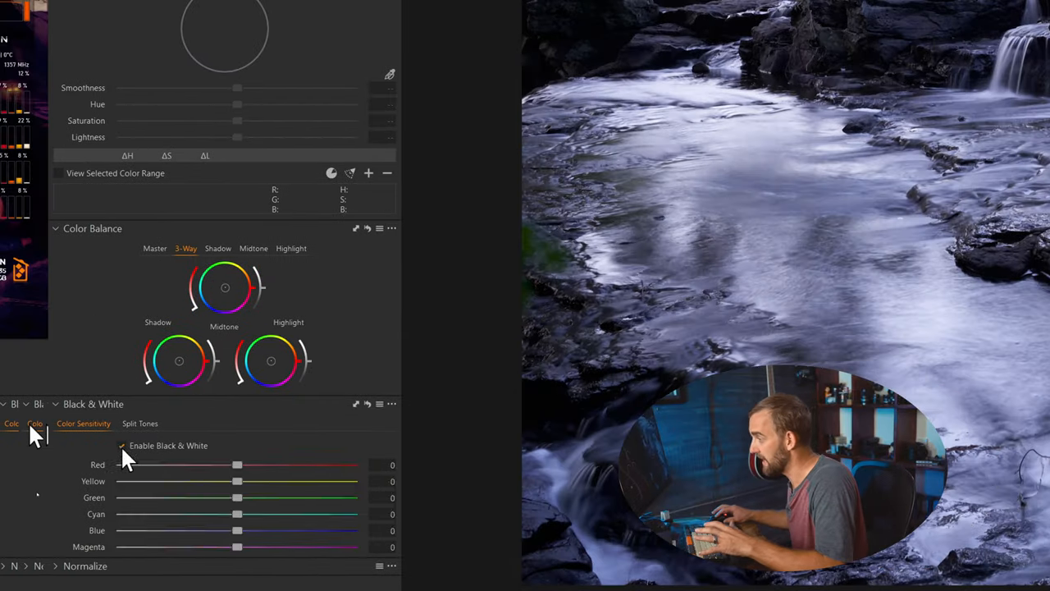
drag(238, 465, 256, 464)
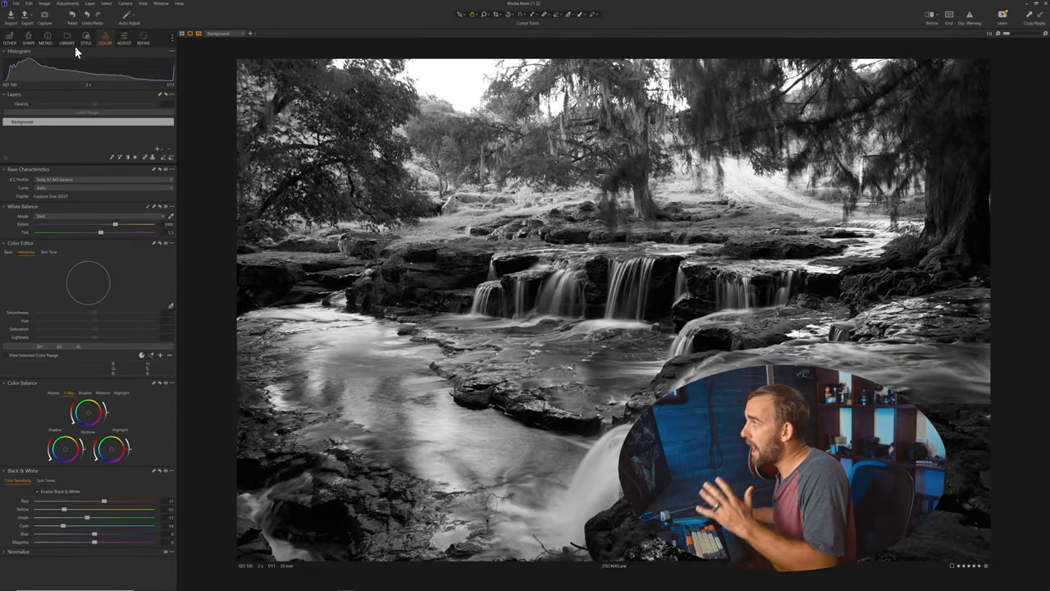
- Apply a black-and-white style to the waterfall and move to the Exposure tools
click(85, 39)
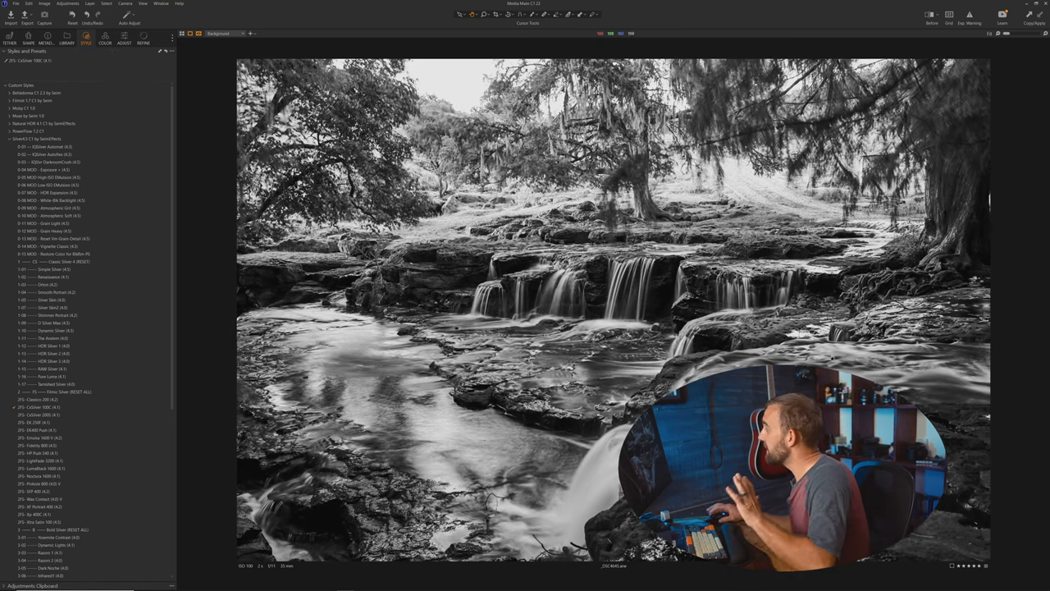
mouse_move(116, 51)
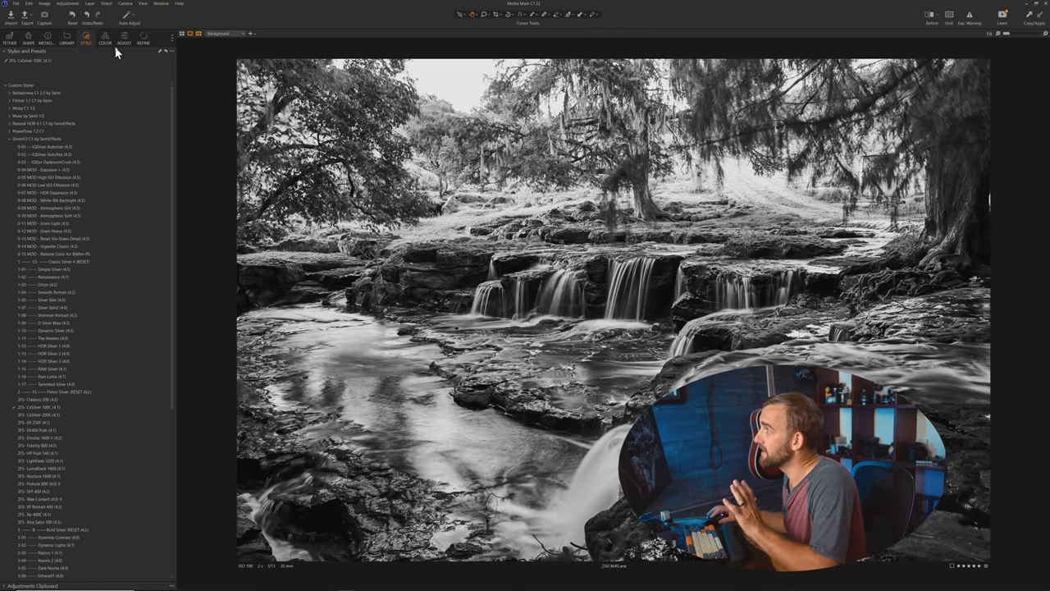
click(105, 36)
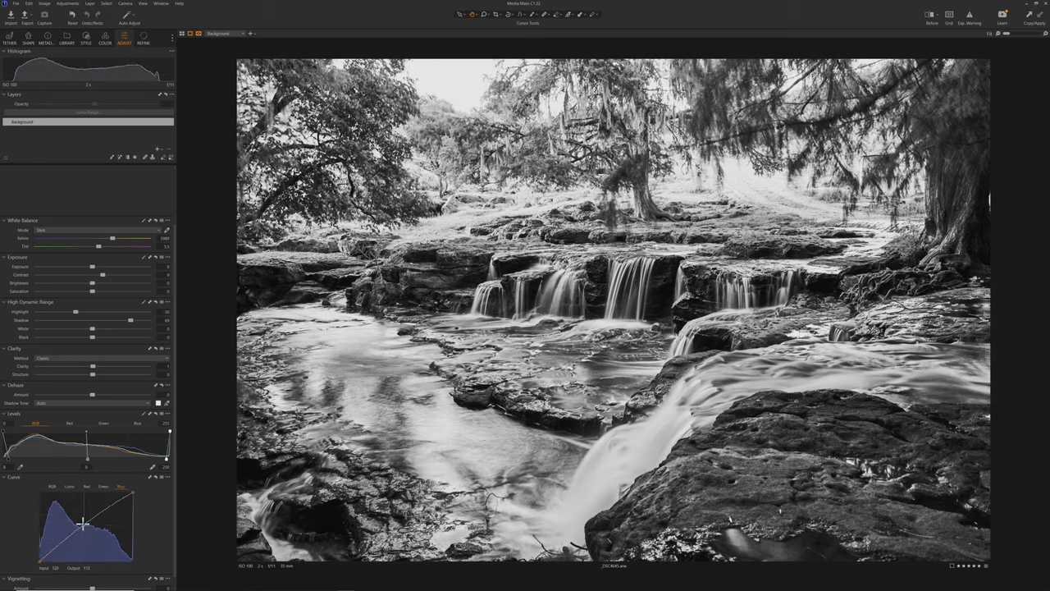
- Reshape two points on the Curve graph to raise the waterfall's contrast
drag(85, 512, 97, 538)
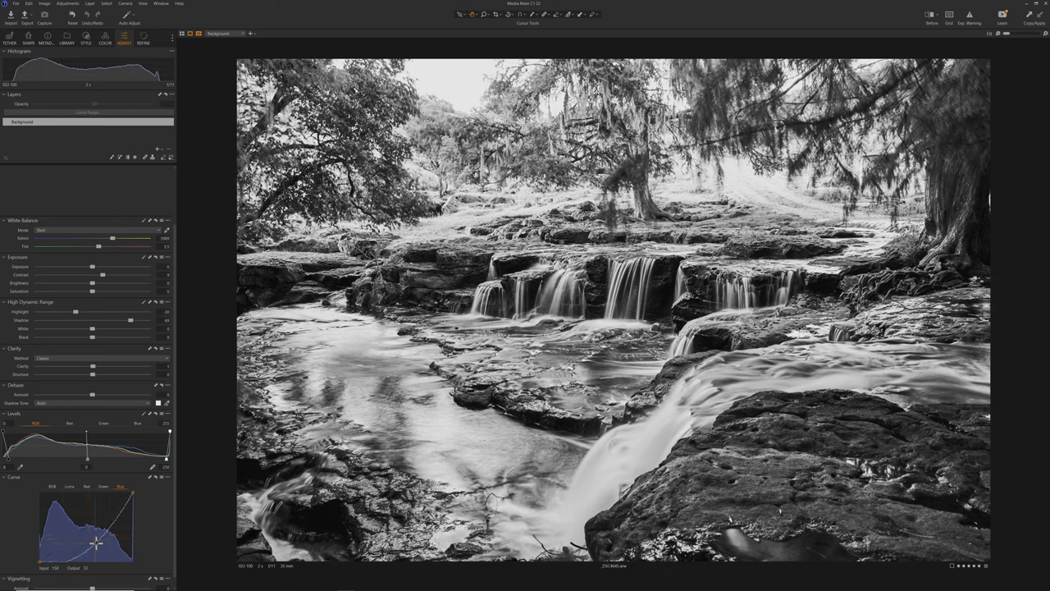
drag(95, 541, 92, 533)
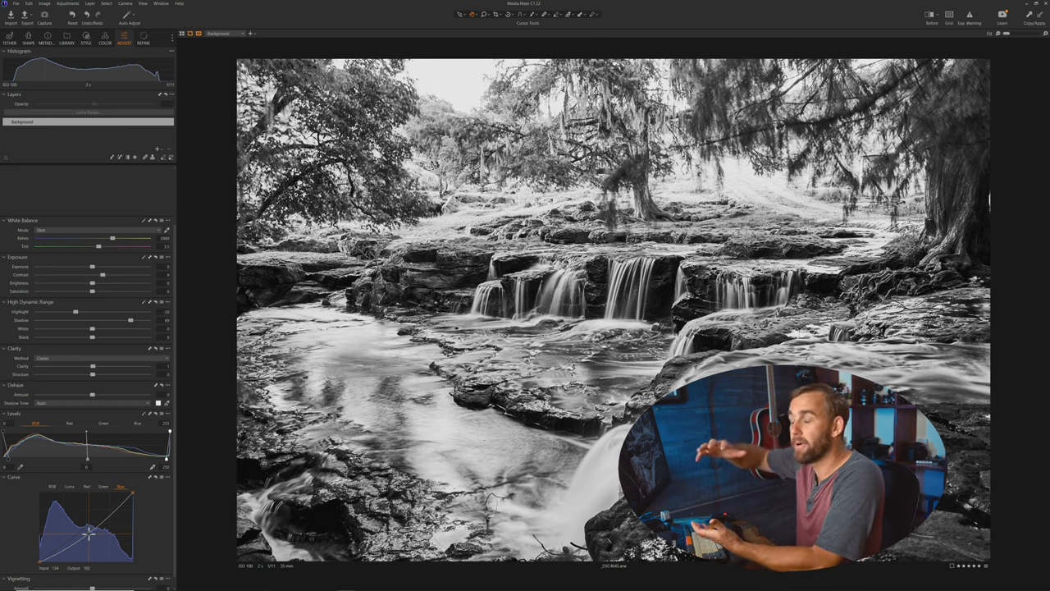
- Apply a black-and-white style to the waterfall and return to the exposure adjustments
click(86, 43)
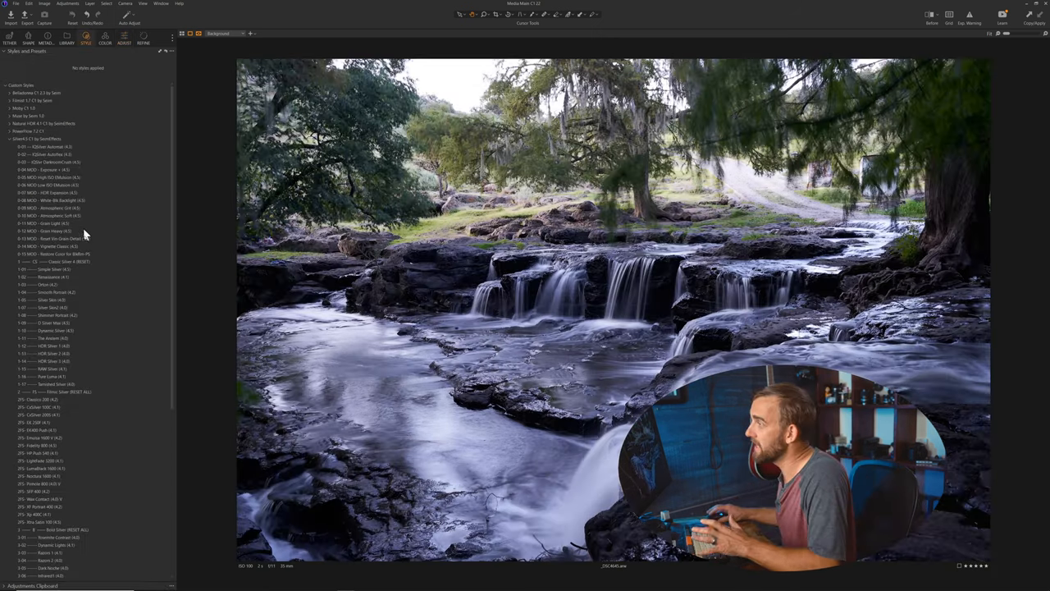
click(46, 315)
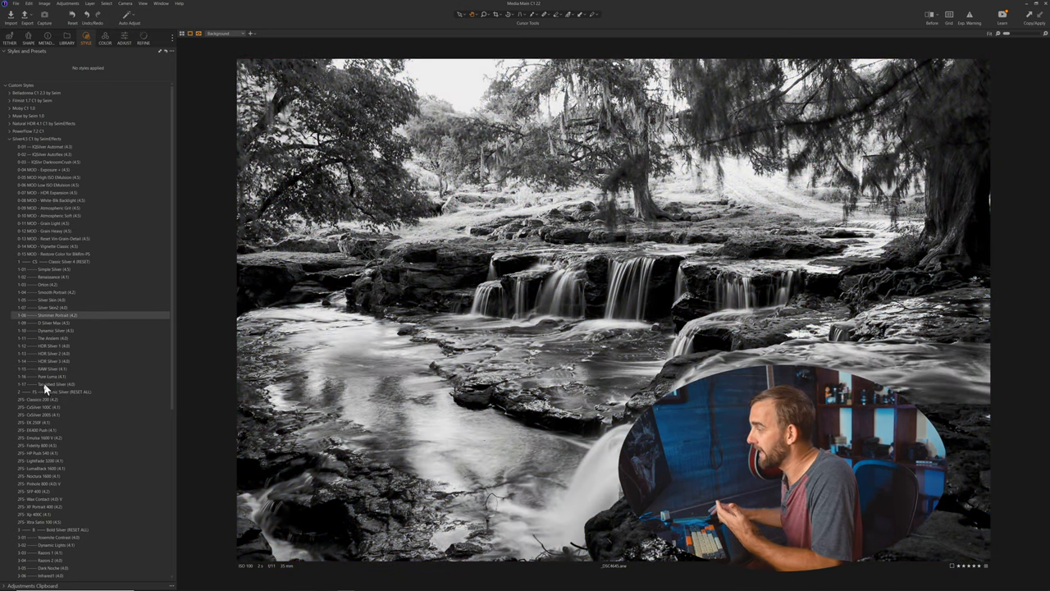
click(105, 36)
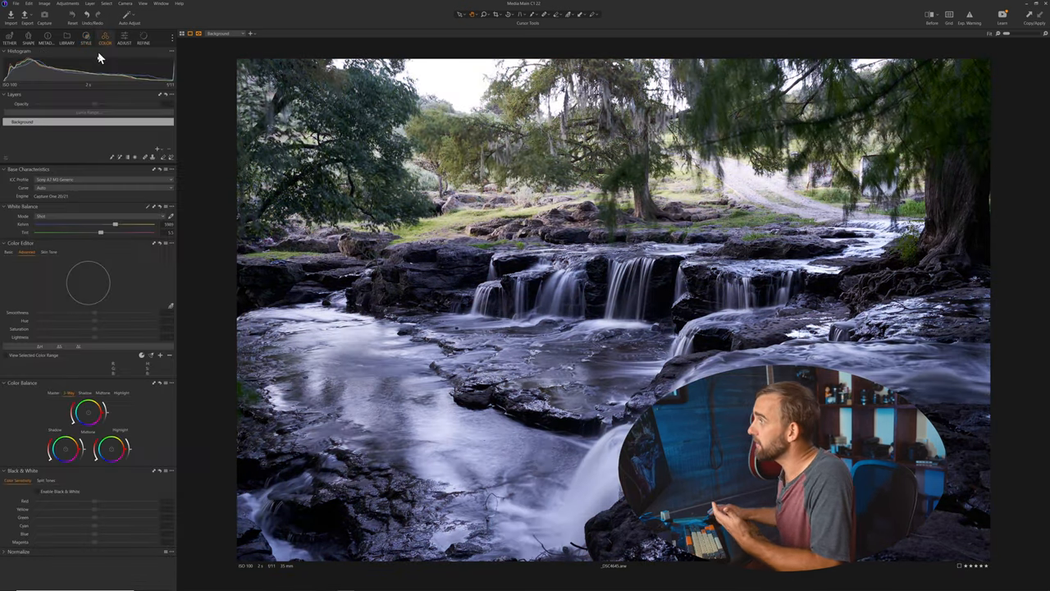
click(124, 39)
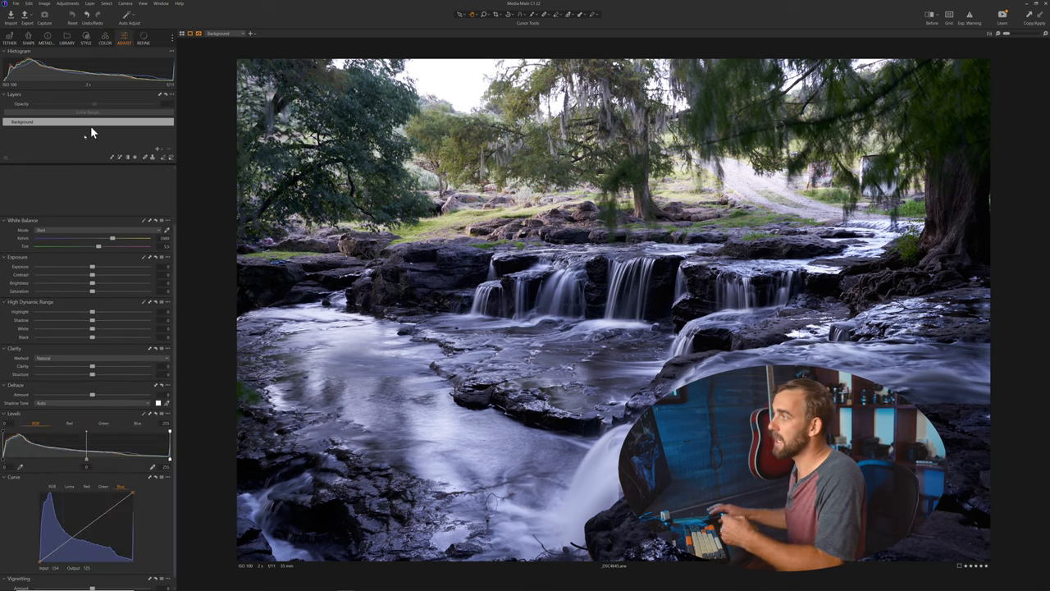
mouse_move(69, 170)
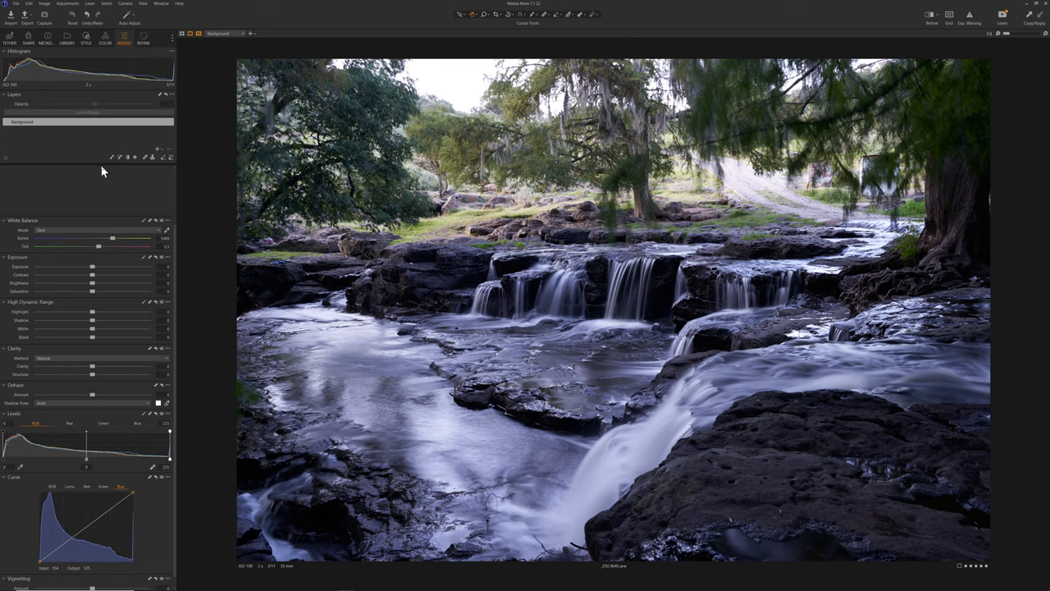
- Add a new adjustment layer above the Background layer via the layer action menu
click(157, 148)
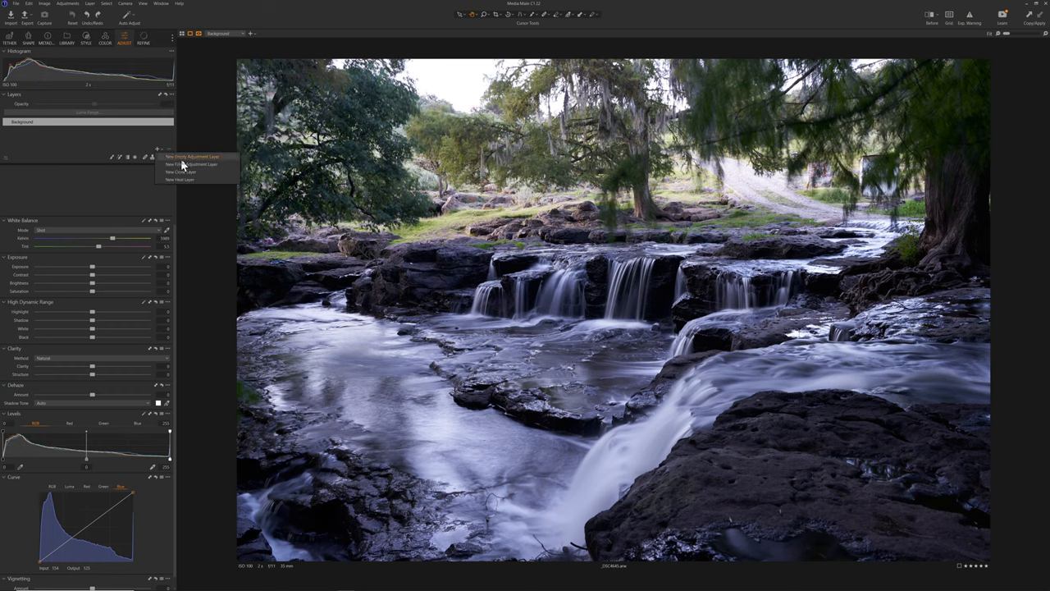
click(190, 157)
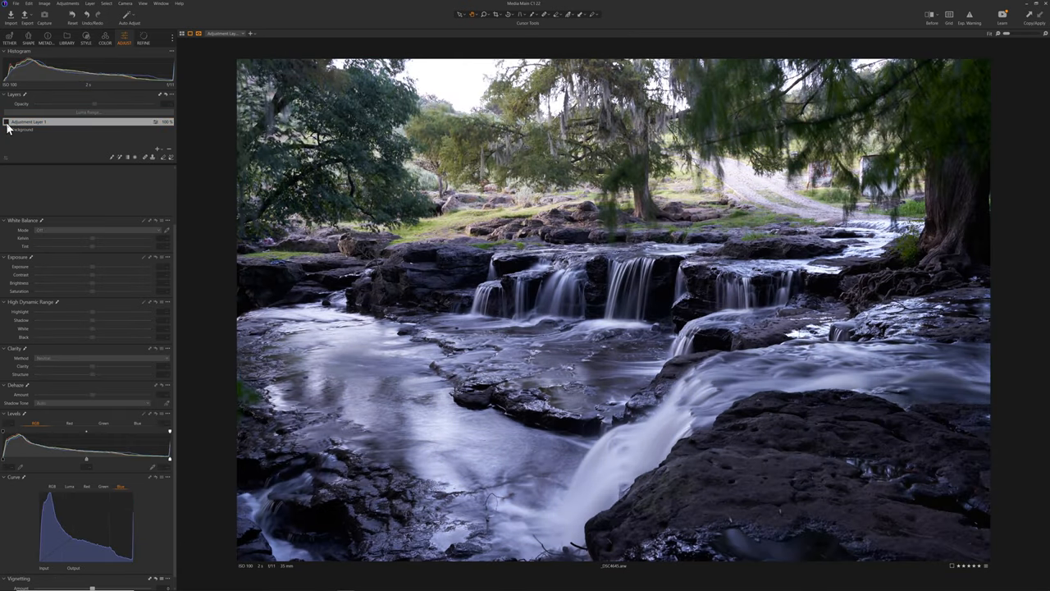
click(7, 121)
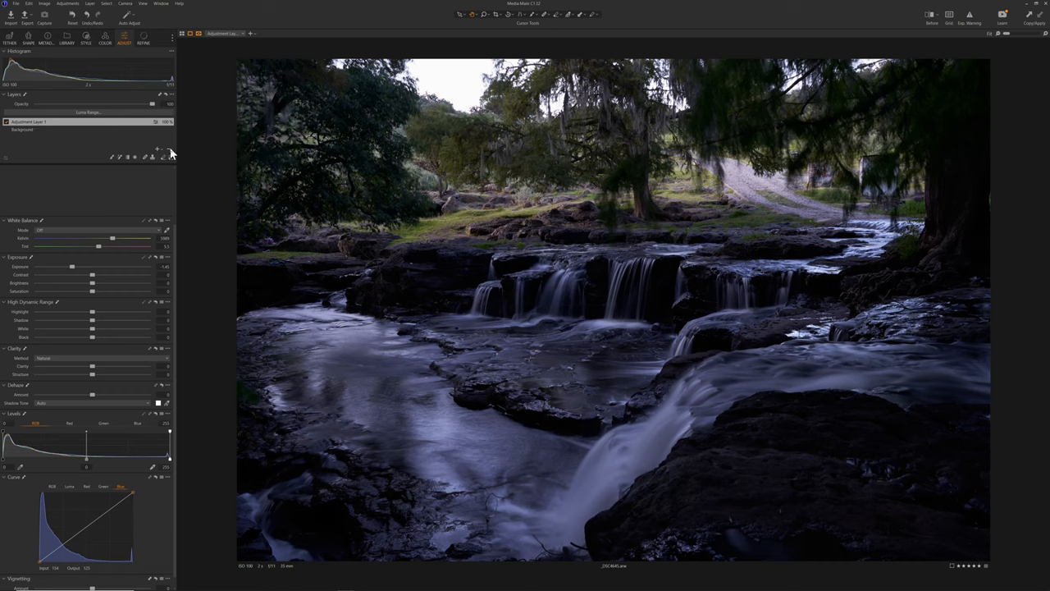
click(23, 121)
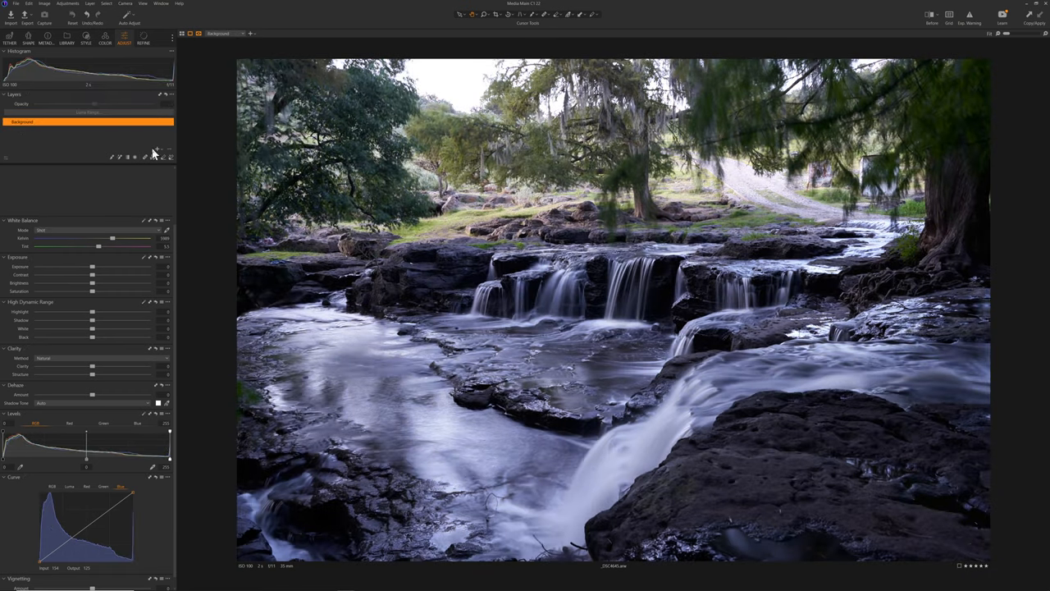
click(158, 149)
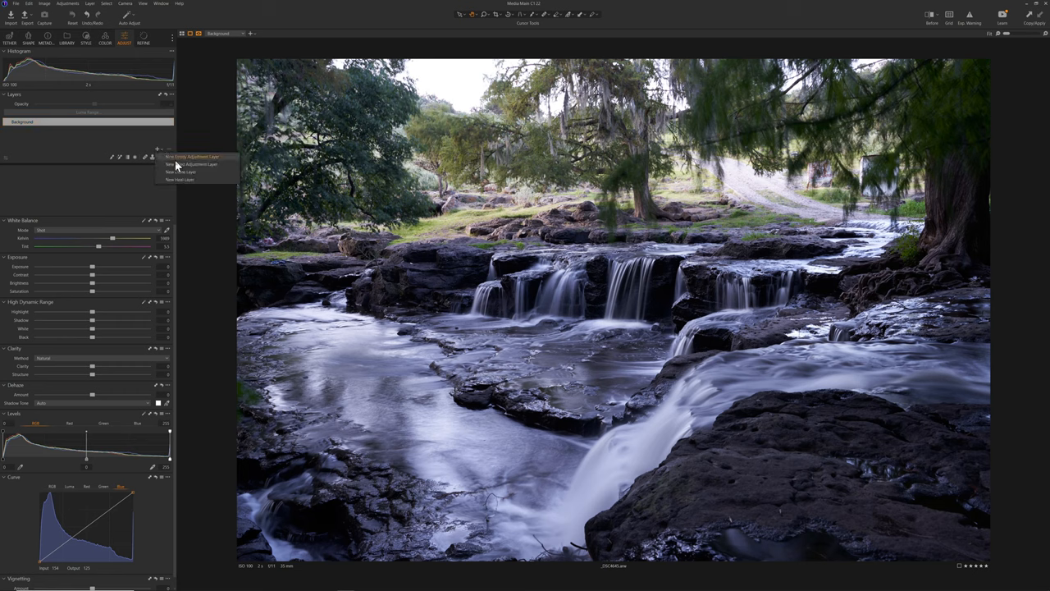
click(192, 158)
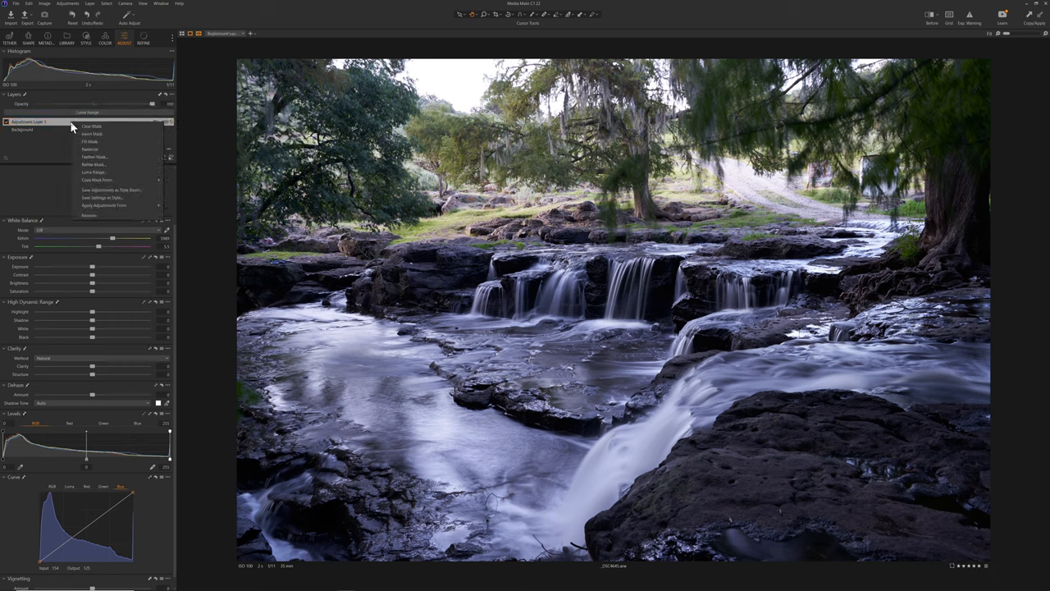
mouse_move(105, 205)
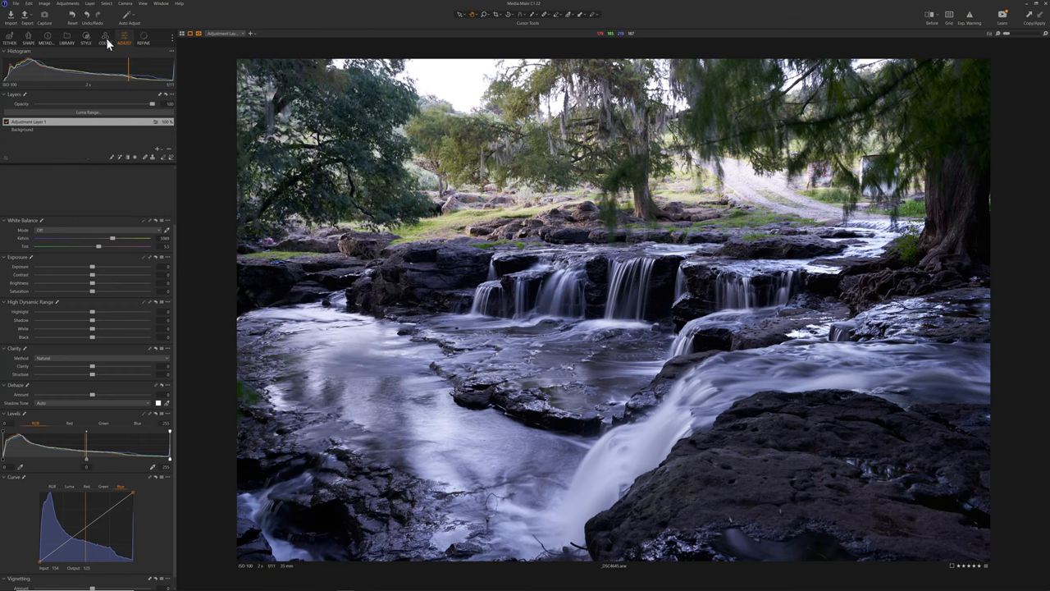
- Enable Black & White in the Color tool and add film-like grain to the waterfall photo
click(105, 39)
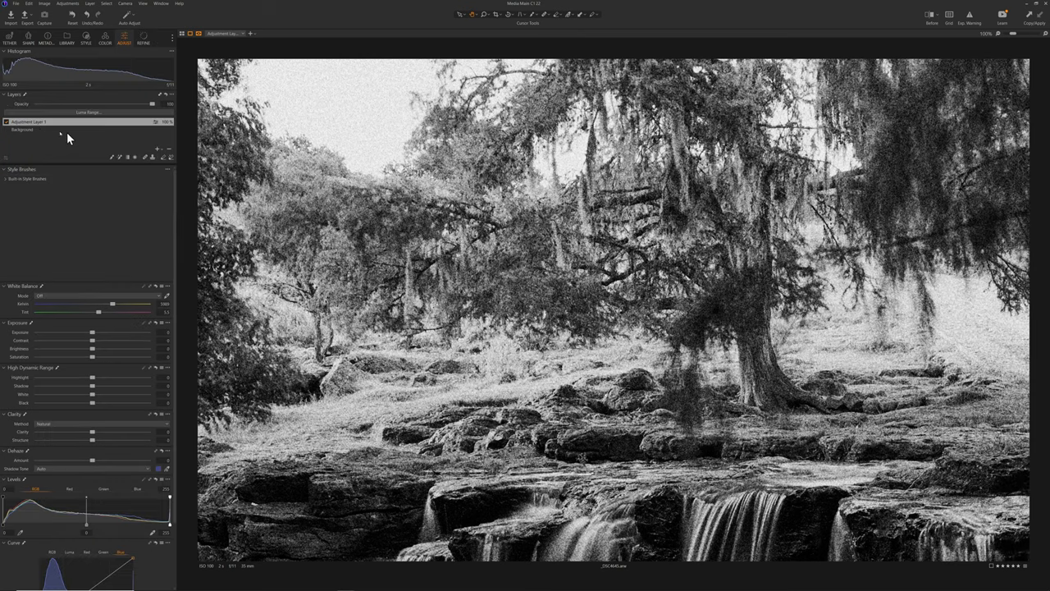
- Finish the Capture One edit and return to Lightroom Classic's black-and-white cypress river photo
click(6, 121)
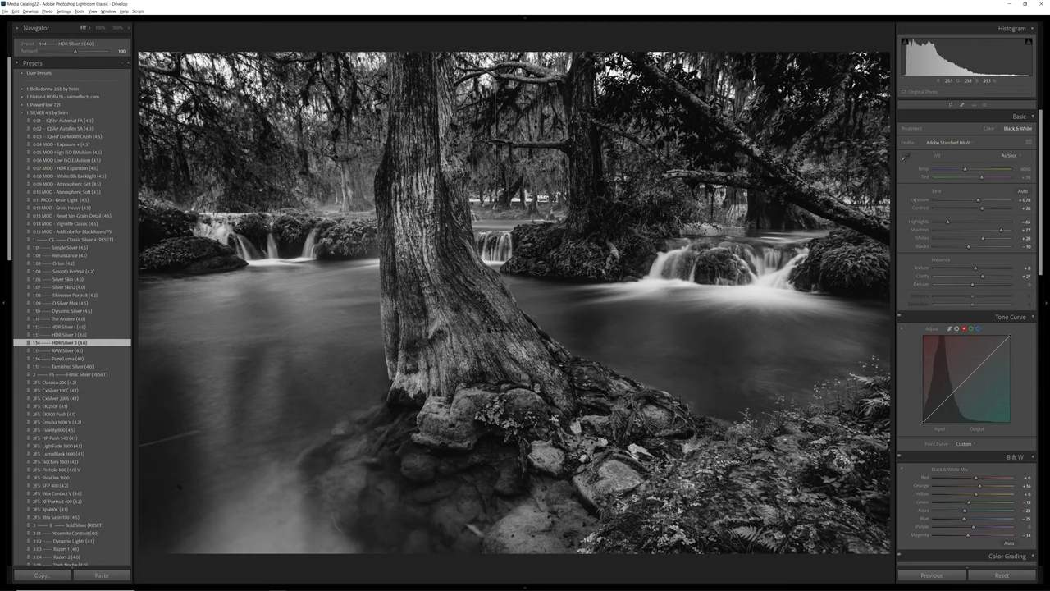
- Set the cypress river photo's Treatment back to Color before sending it to Photoshop
click(990, 128)
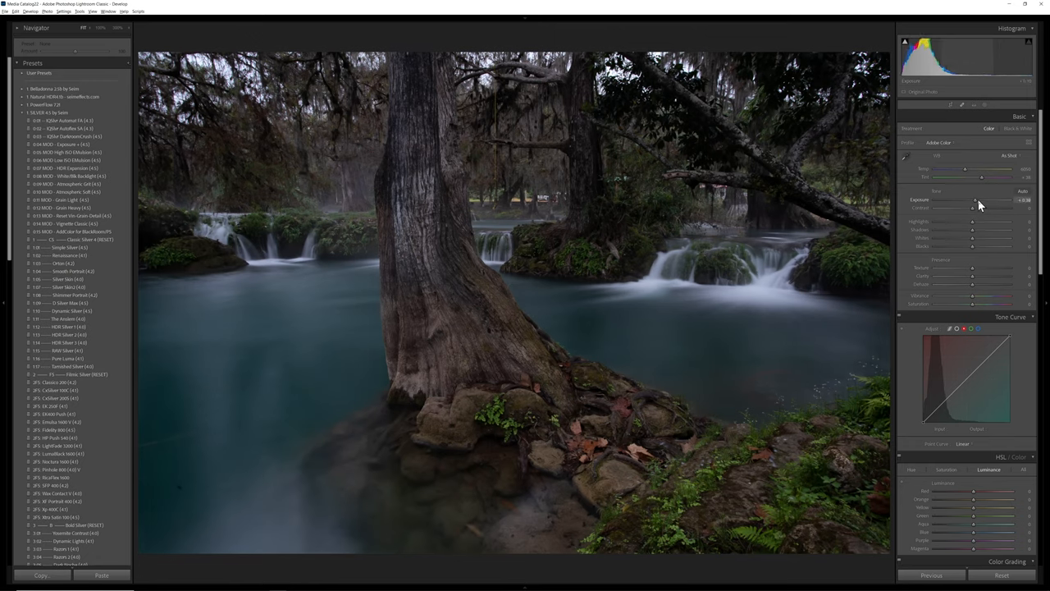
drag(975, 200, 985, 200)
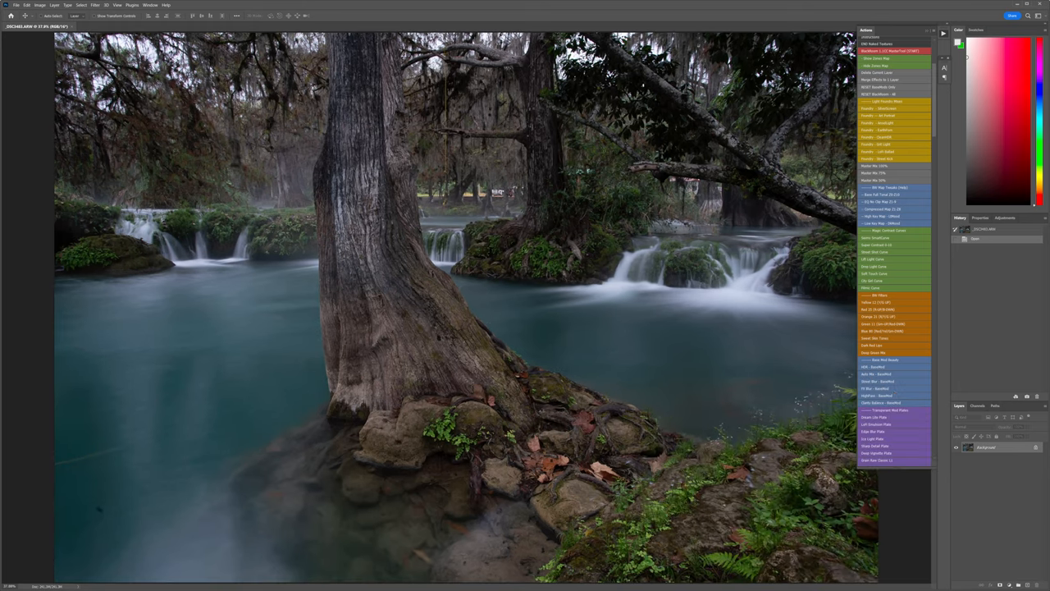
mouse_move(922, 89)
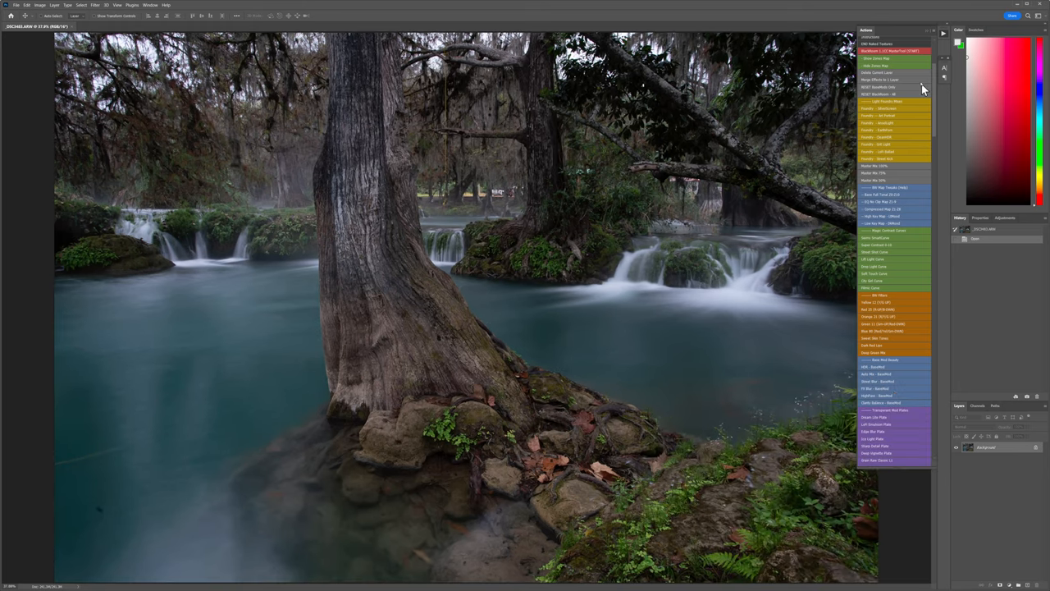
- Convert the river photo to black and white via Image > Adjustments and confirm the preset
click(39, 5)
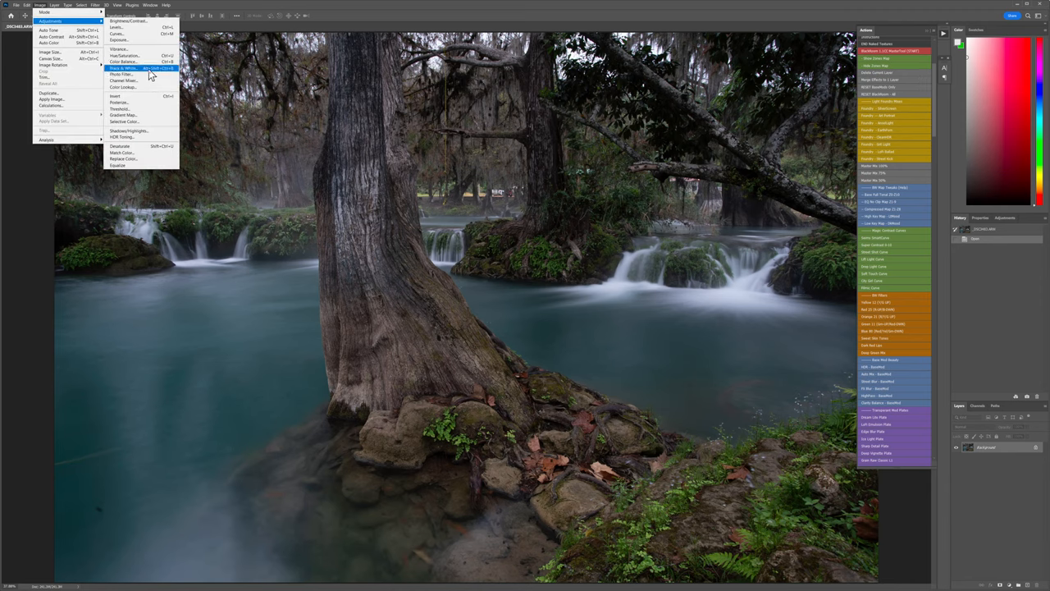
click(124, 69)
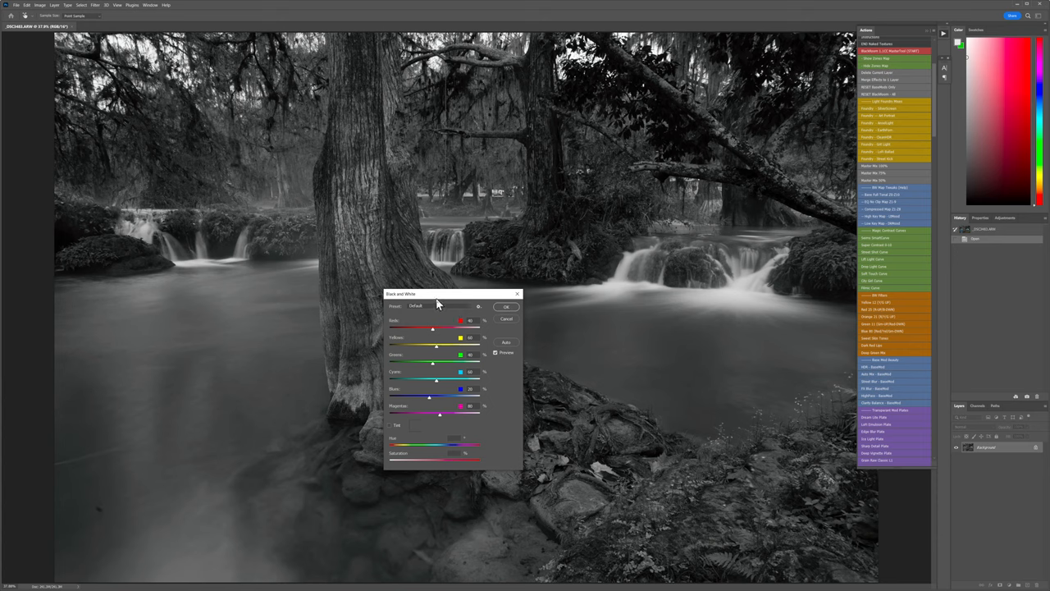
drag(453, 293, 294, 272)
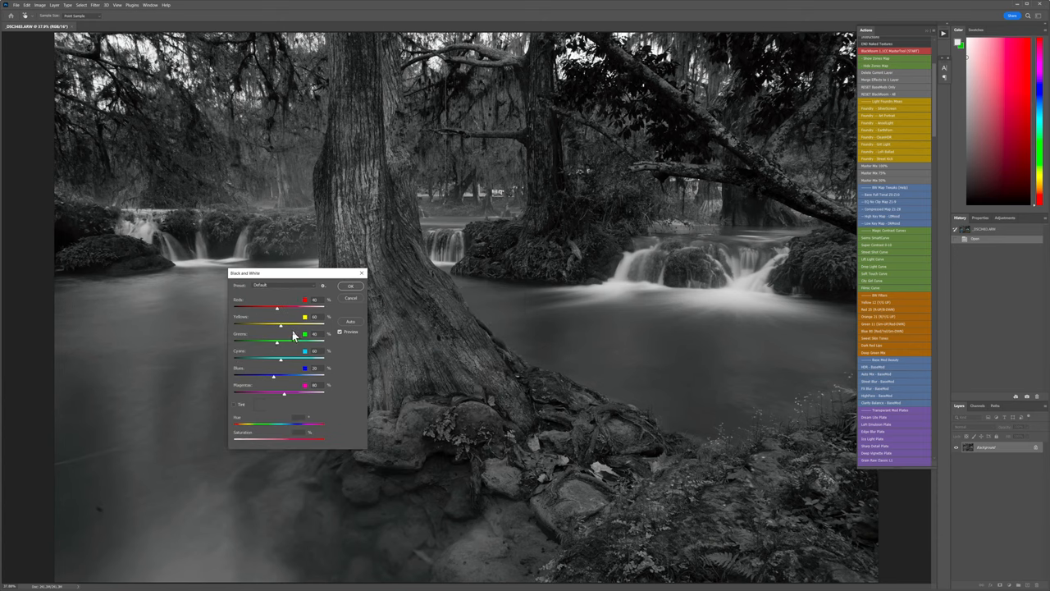
mouse_move(255, 343)
text(70)
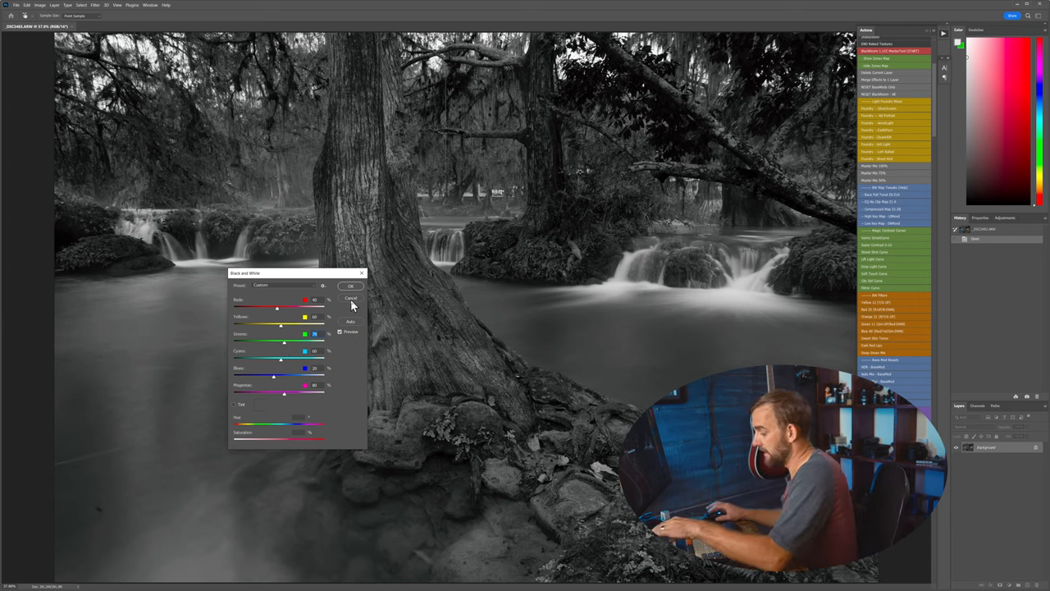
click(351, 297)
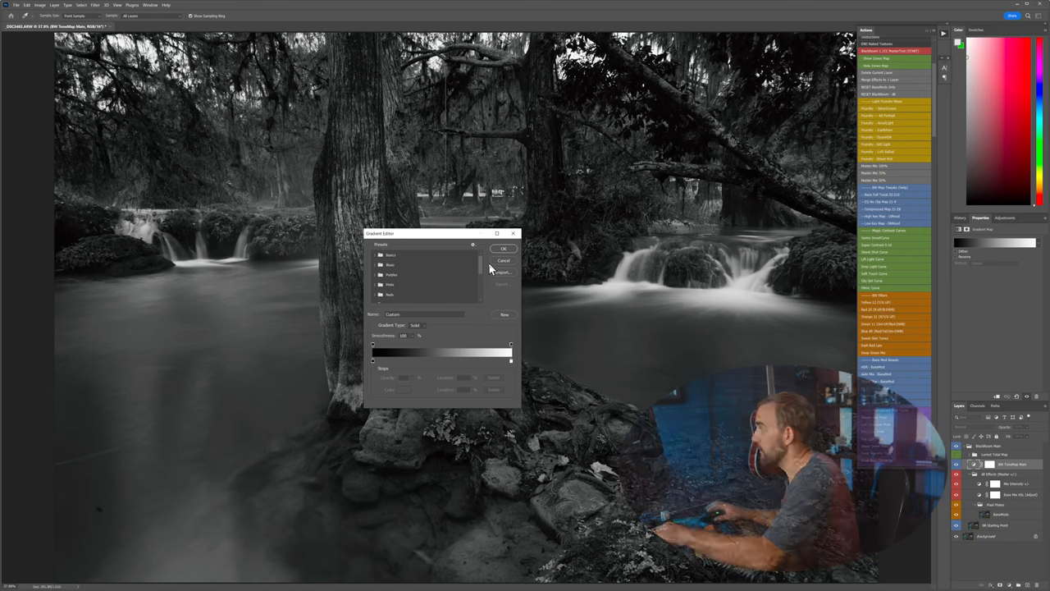
click(506, 247)
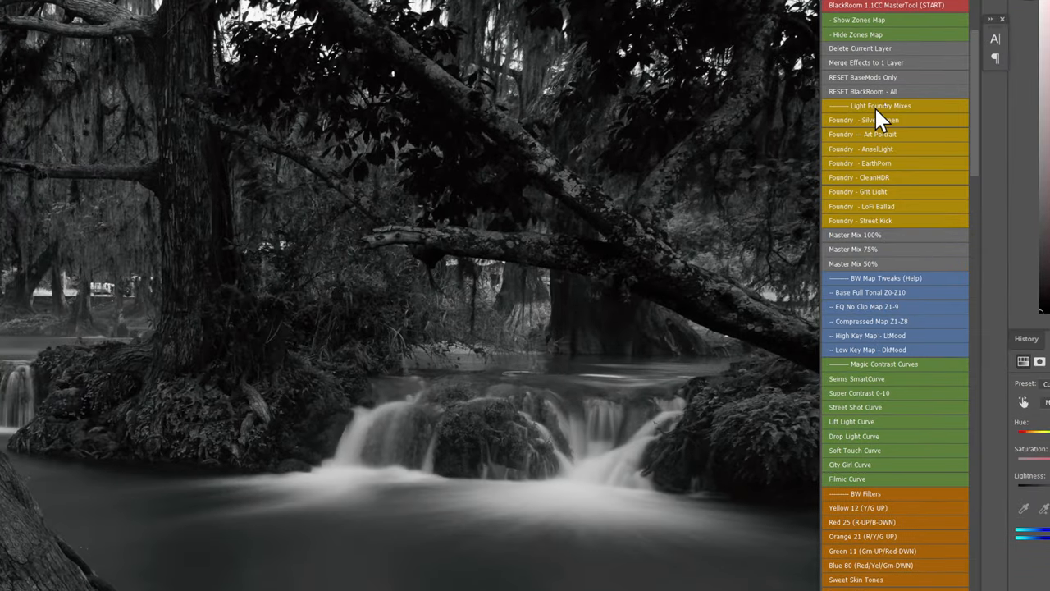
mouse_move(916, 172)
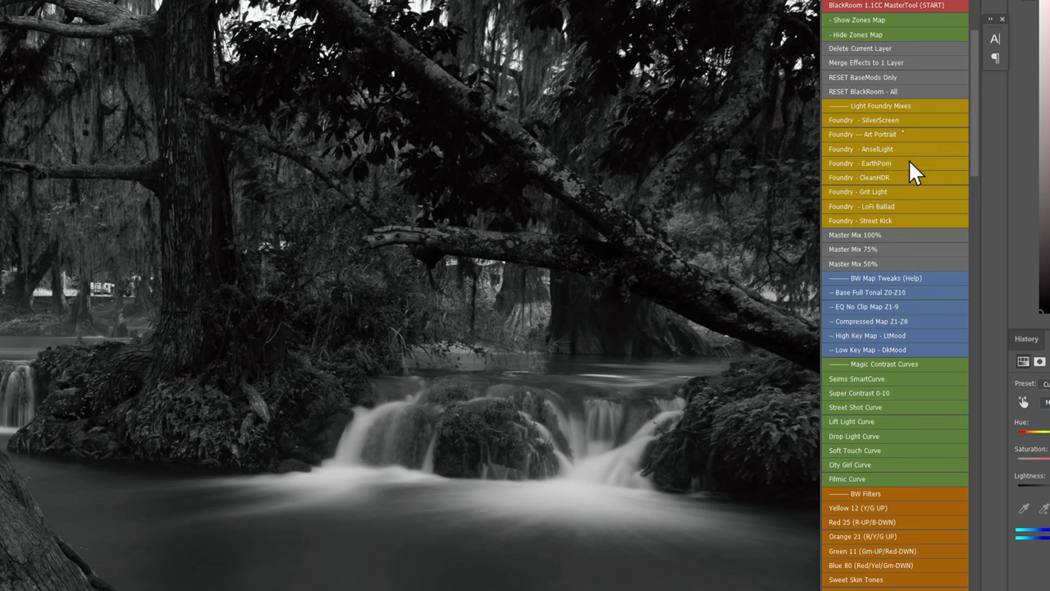
mouse_move(906, 177)
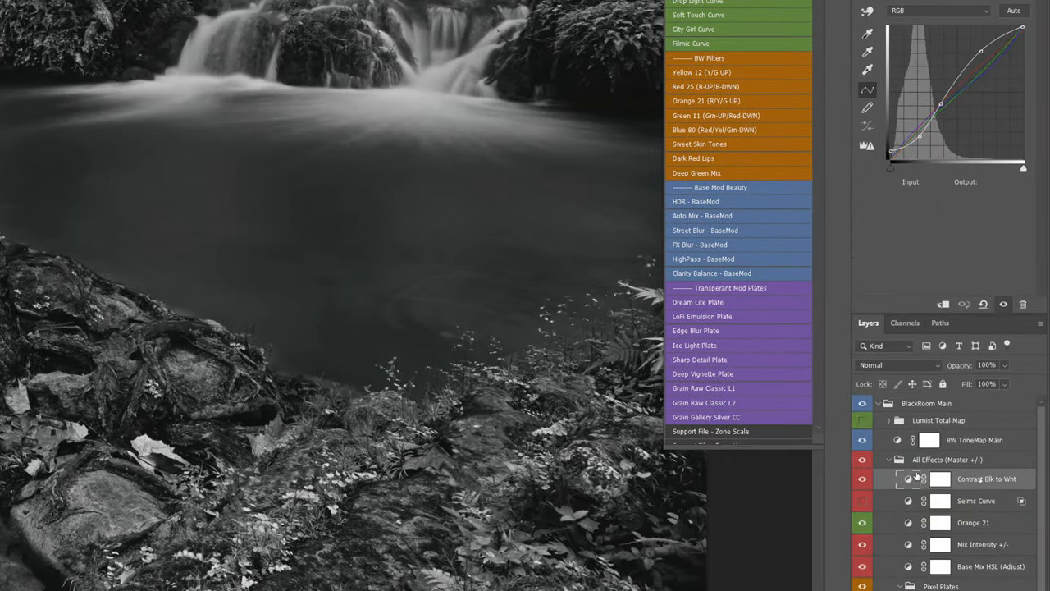
- Review the BlackRoom Main group's curve, filter and mix adjustment layers
scroll(down, 3)
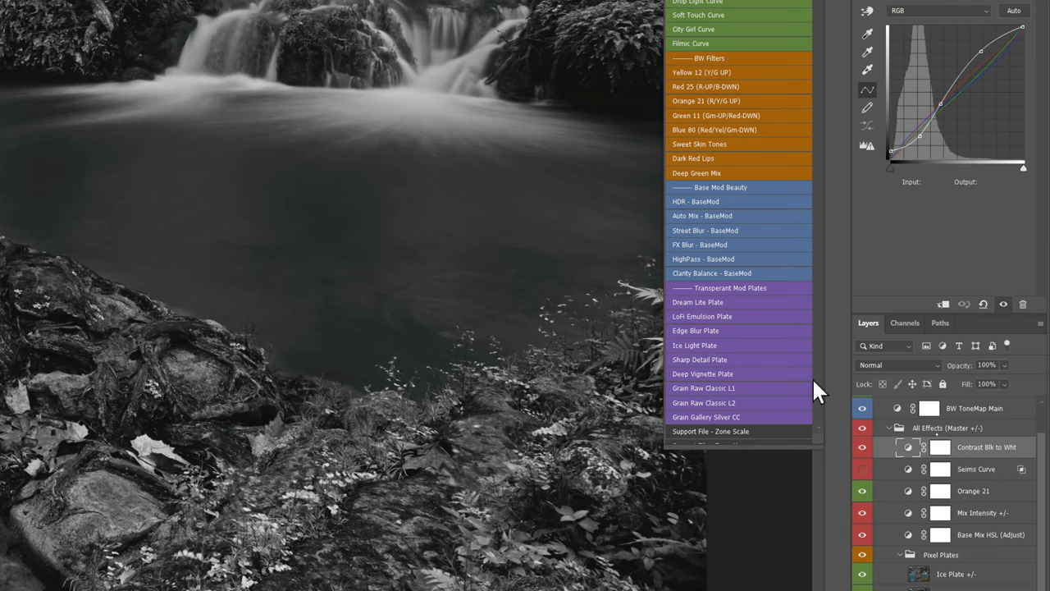
mouse_move(726, 377)
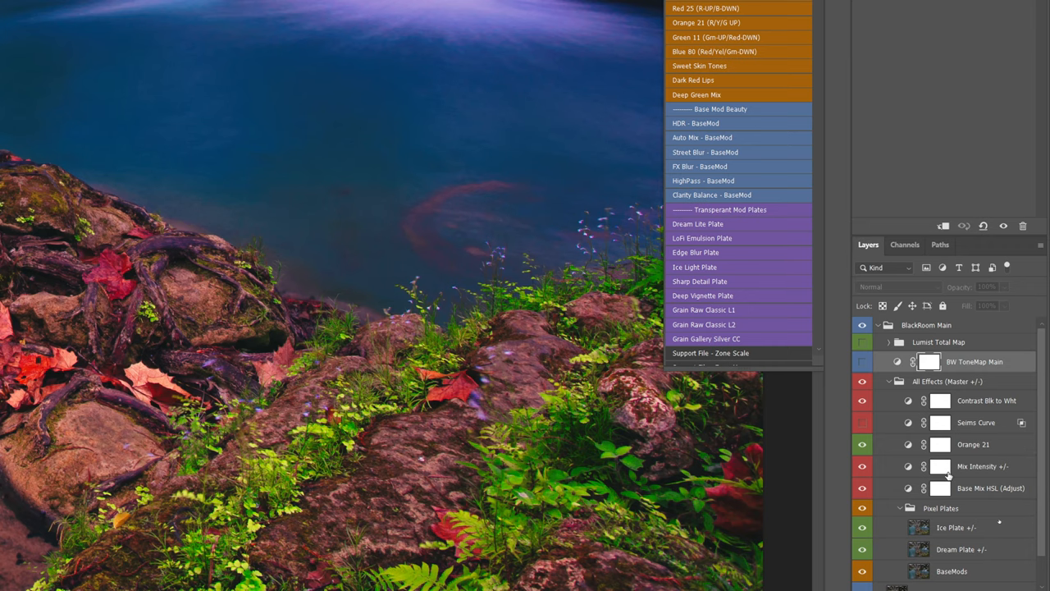
click(863, 361)
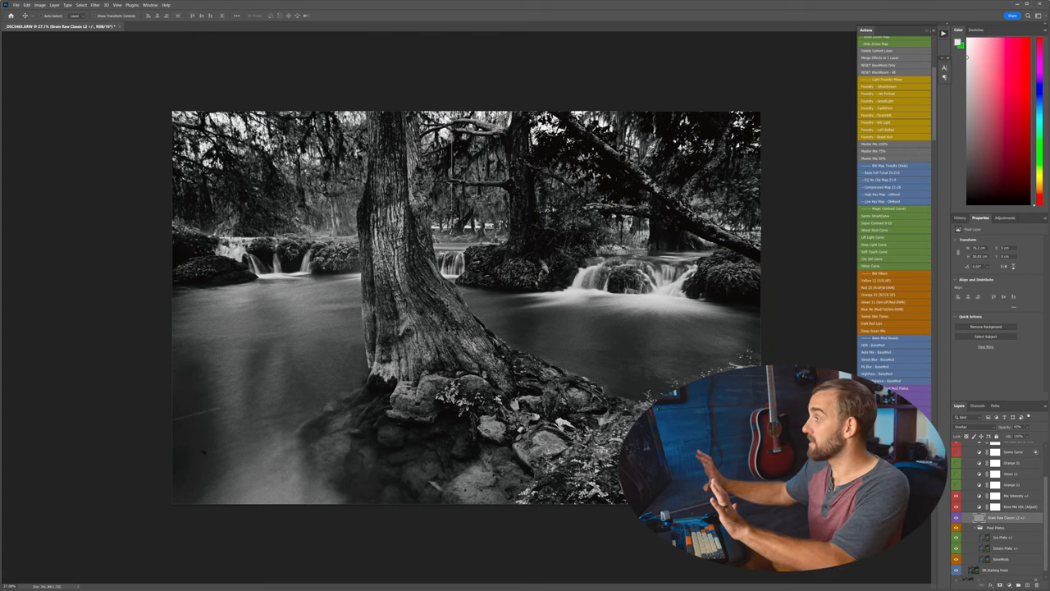
- Switch away from Photoshop to the other open photo editor with Alt+Tab
key(alt+tab)
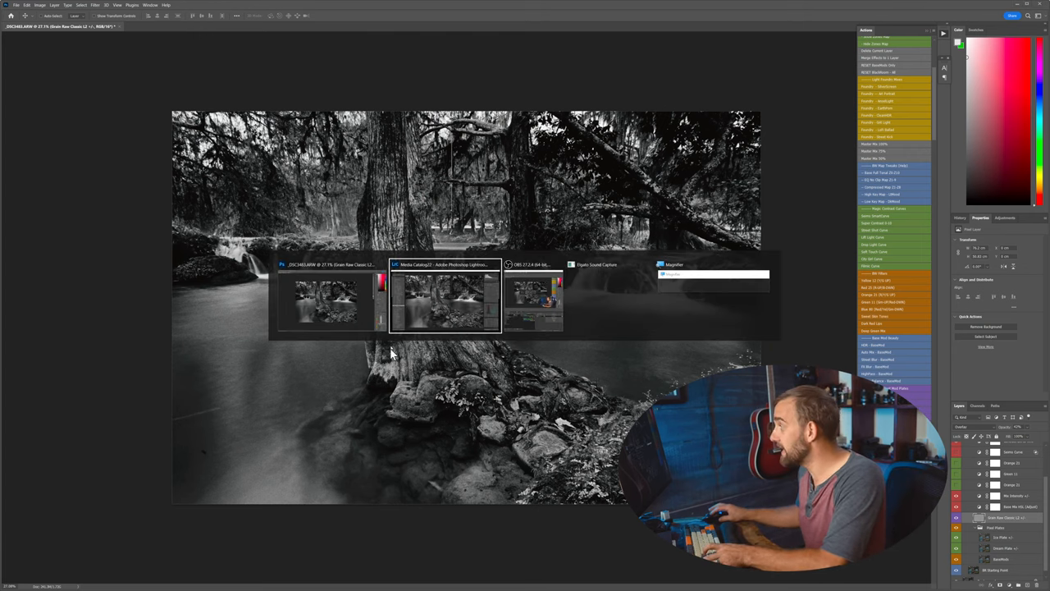